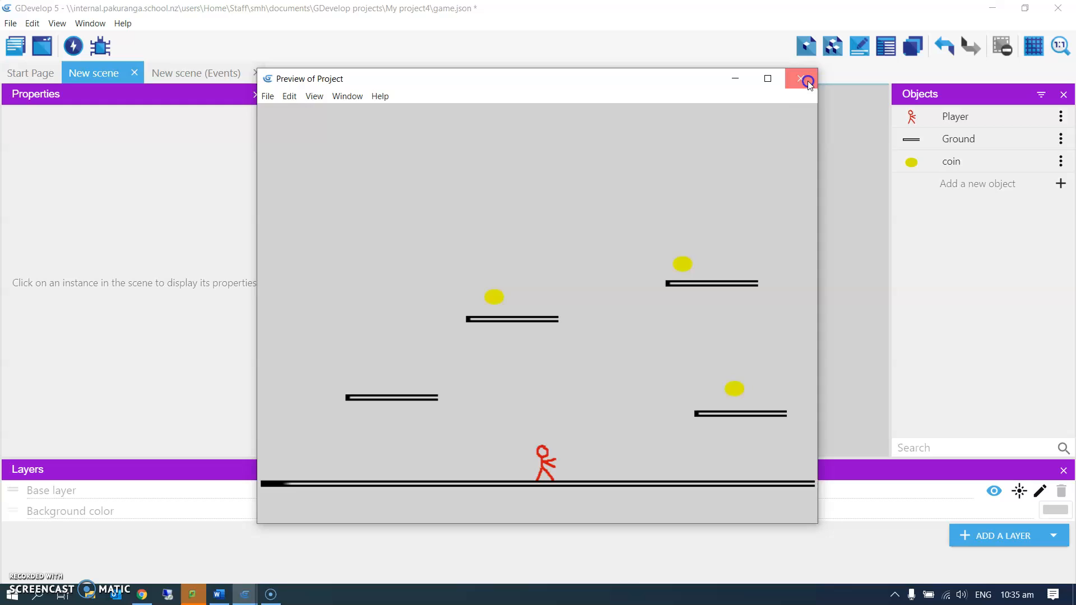
Close the running platformer game preview window
{"action": "left_click", "coordinate": [807, 79]}
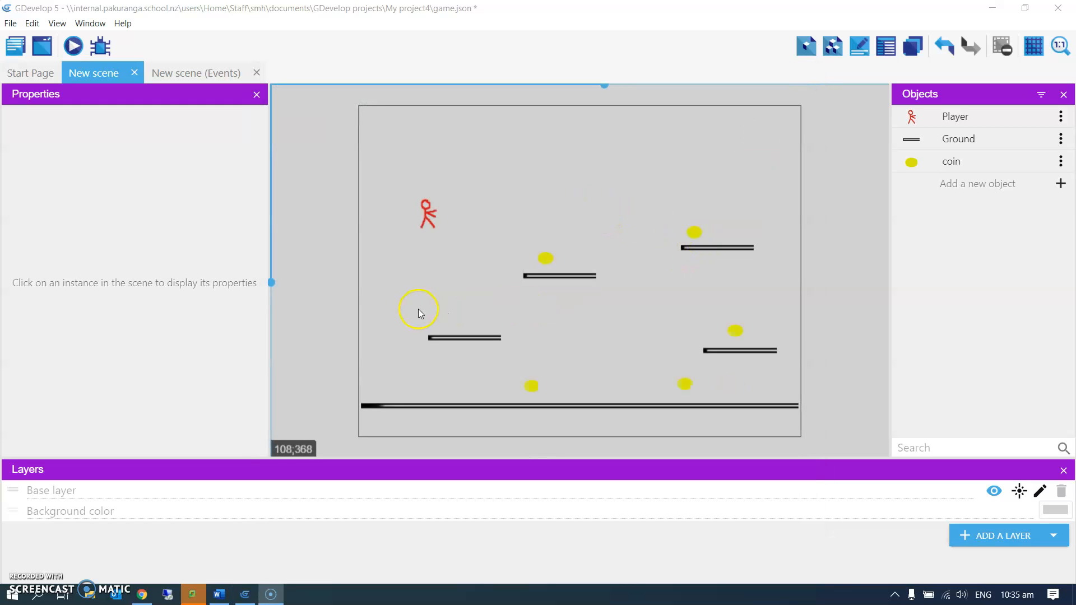
{"action": "mouse_move", "coordinate": [457, 284]}
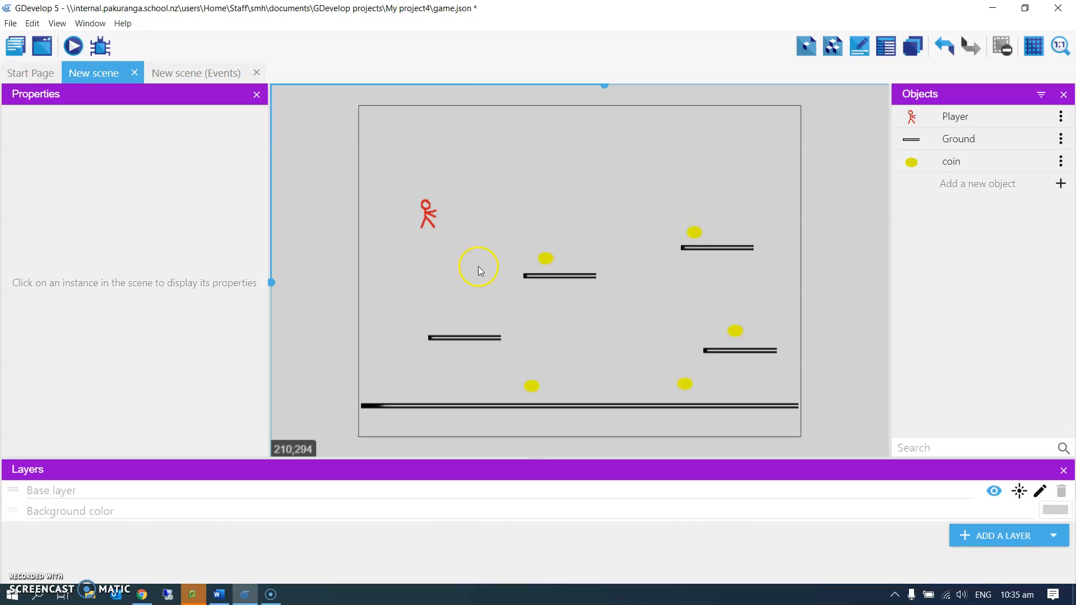
{"action": "mouse_move", "coordinate": [545, 198]}
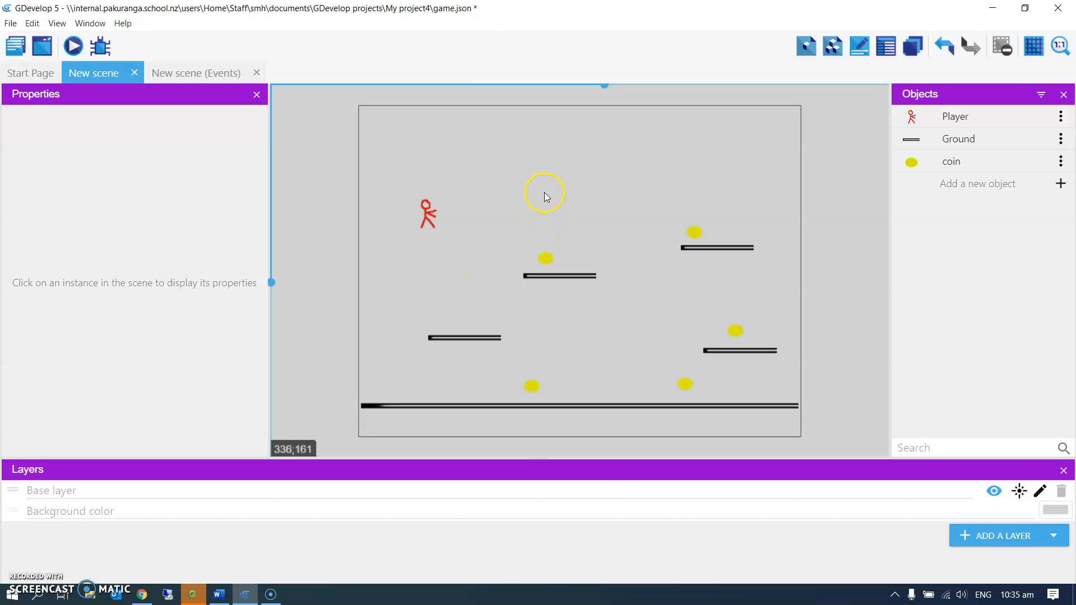
Open Scene properties from the scene's right-click menu
{"action": "right_click", "coordinate": [542, 194]}
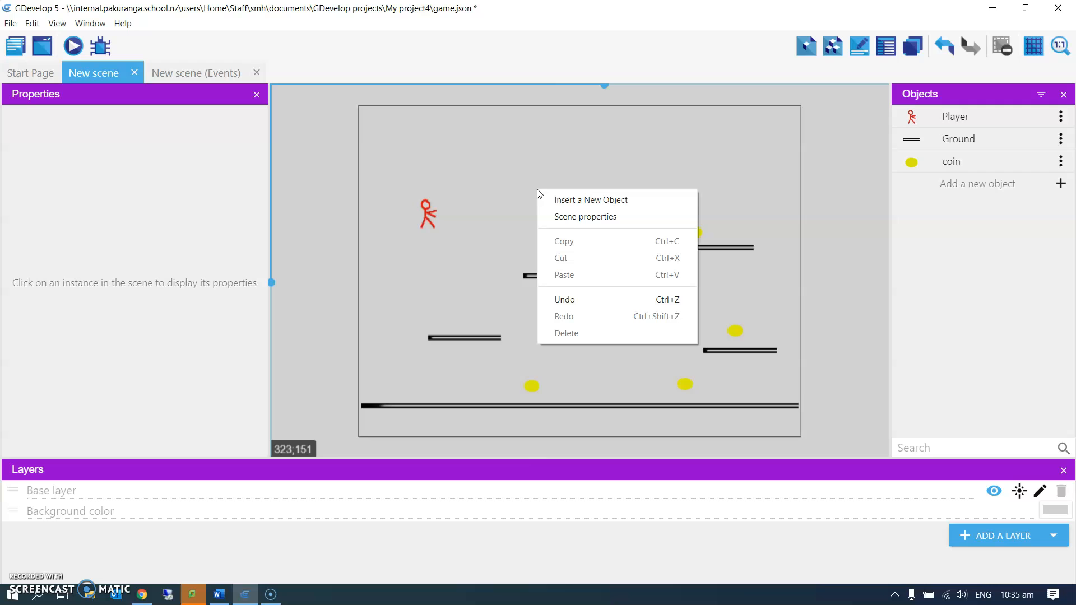
{"action": "left_click", "coordinate": [584, 216]}
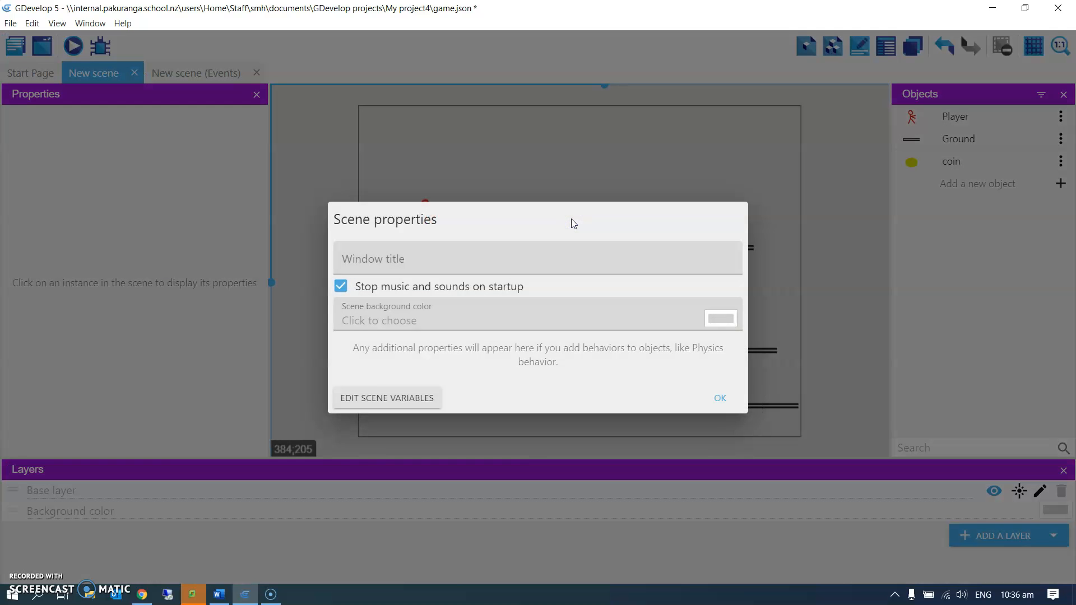
{"action": "mouse_move", "coordinate": [397, 328]}
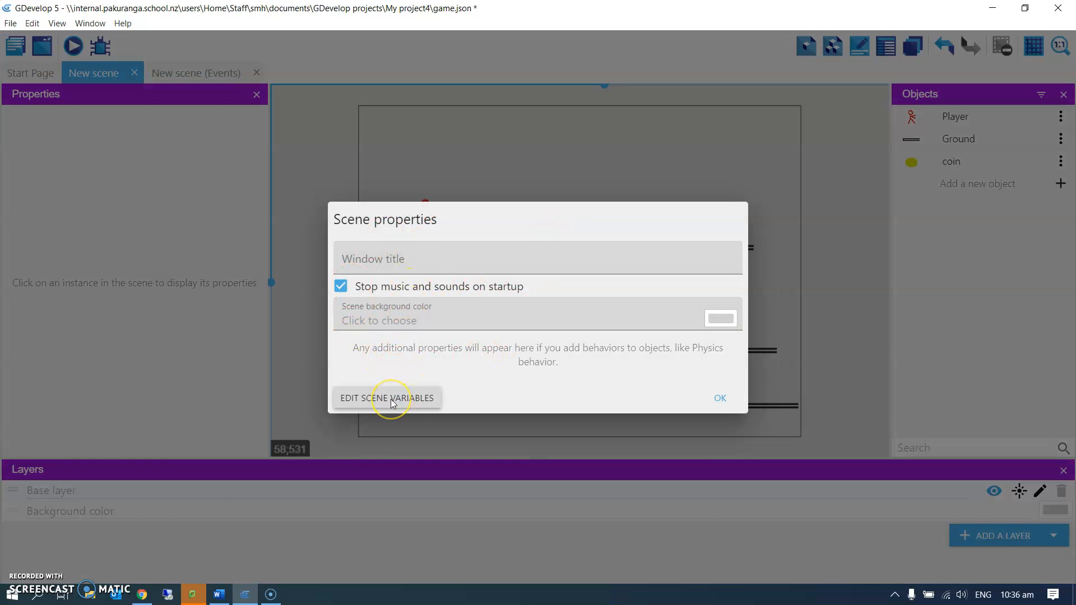
Add a scene variable named coinCount in the scene variables editor
{"action": "left_click", "coordinate": [387, 398]}
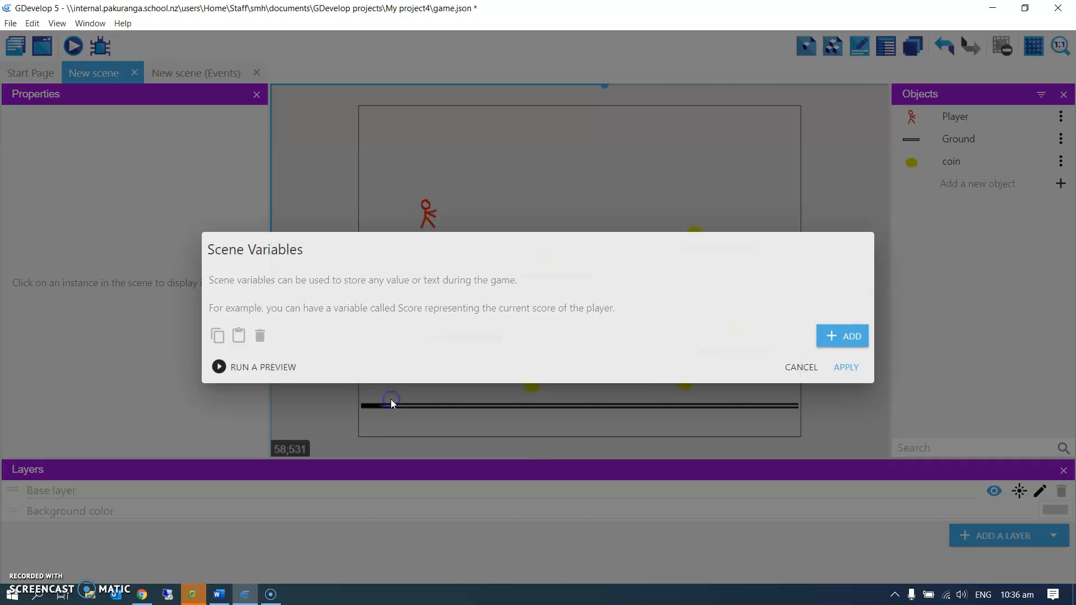
{"action": "mouse_move", "coordinate": [347, 288]}
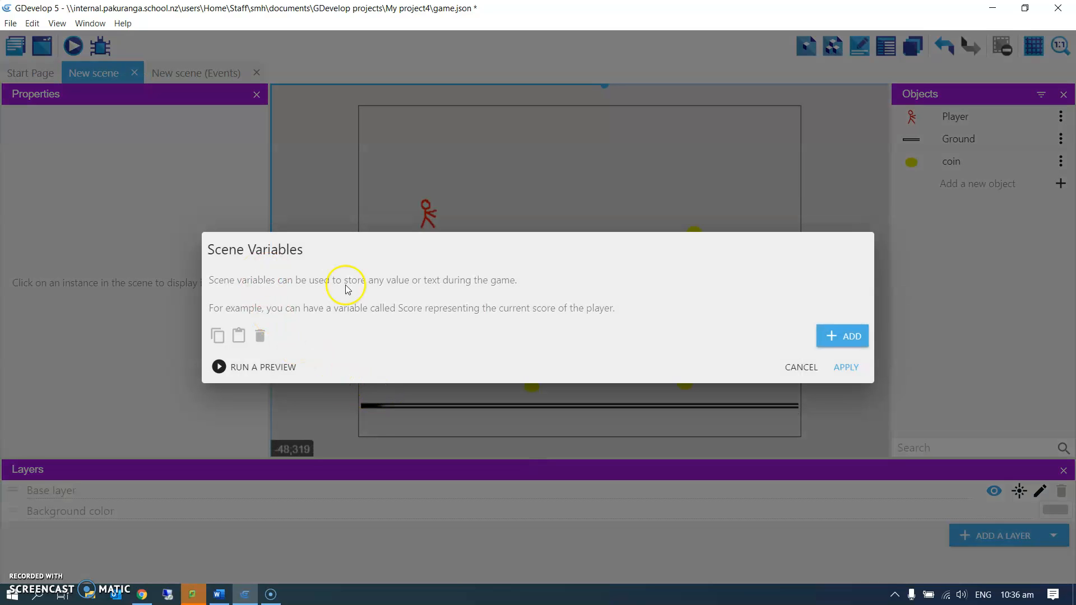
{"action": "left_click", "coordinate": [841, 335]}
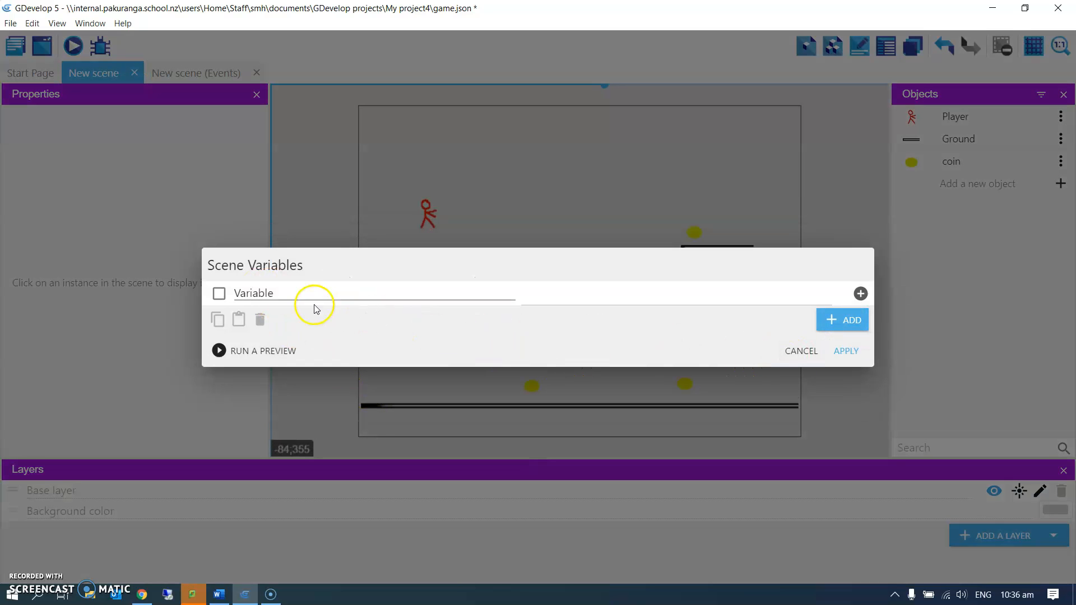
{"action": "type", "text": "co"}
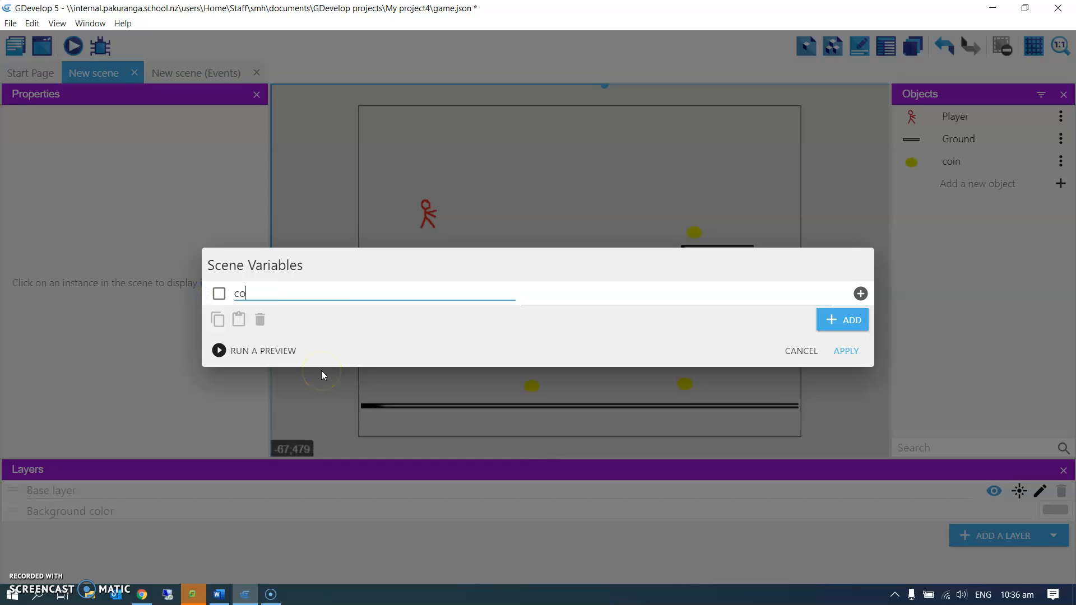
{"action": "type", "text": "inCount"}
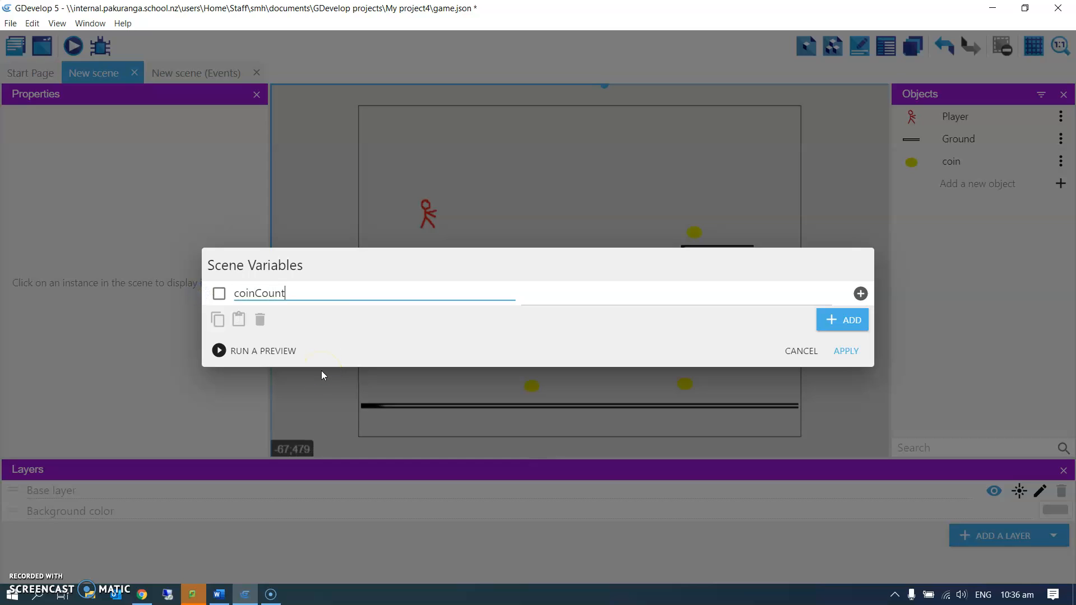
{"action": "left_click", "coordinate": [256, 293]}
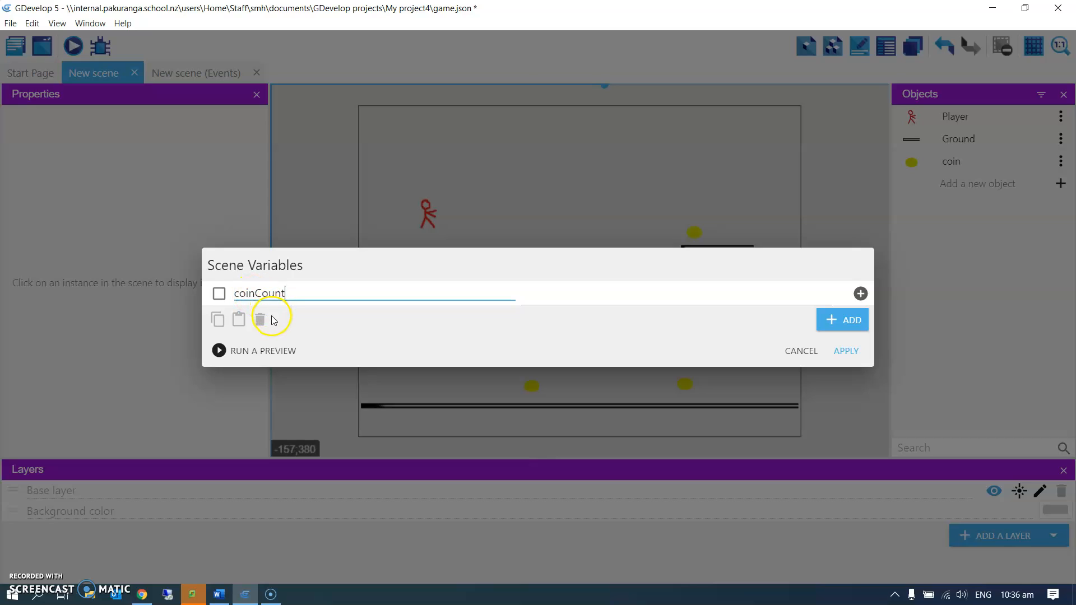
{"action": "mouse_move", "coordinate": [283, 317]}
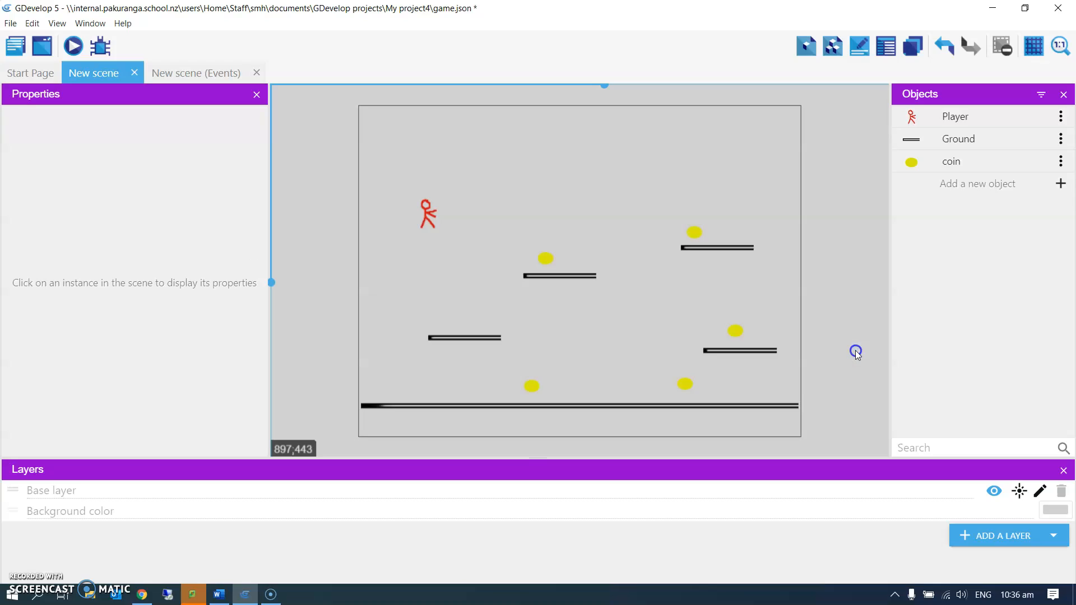
{"action": "mouse_move", "coordinate": [783, 336]}
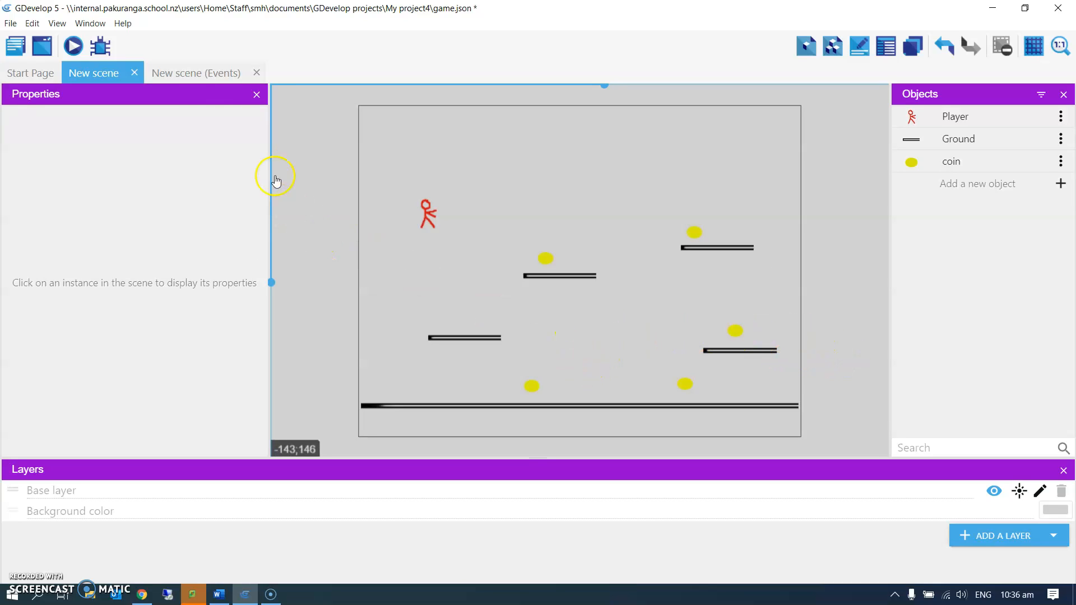
In the New scene events sheet, add an action to the Player-coin collision event
{"action": "left_click", "coordinate": [195, 73]}
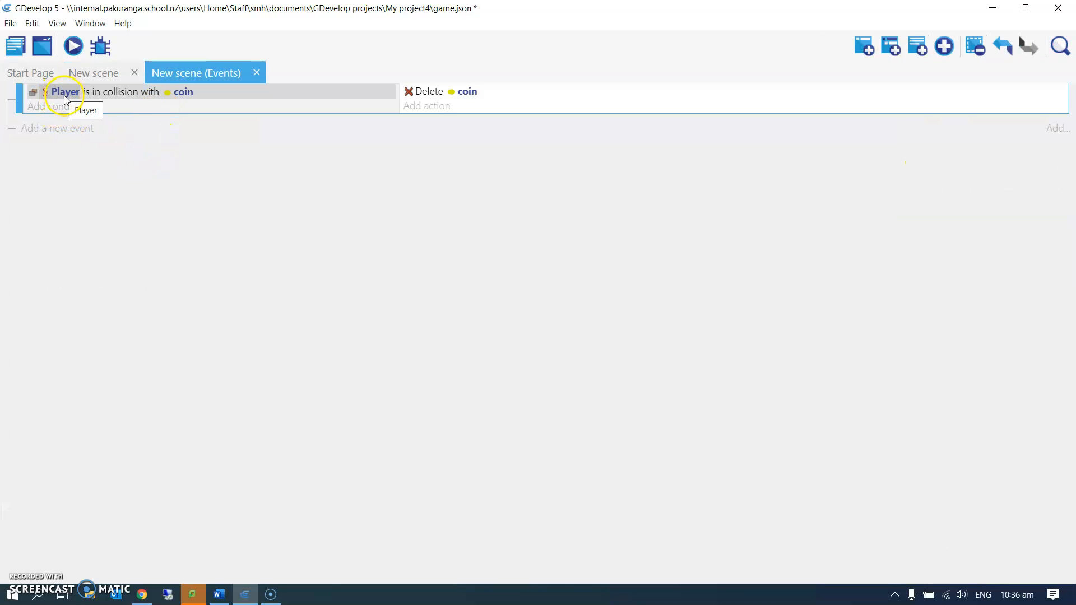
{"action": "mouse_move", "coordinate": [64, 101]}
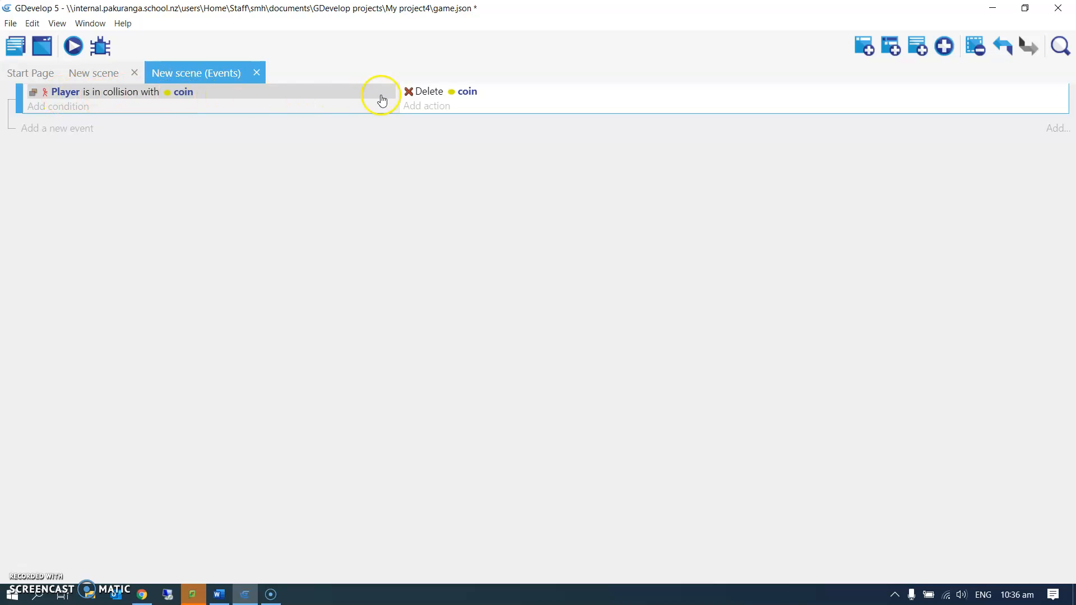
{"action": "left_click", "coordinate": [426, 106]}
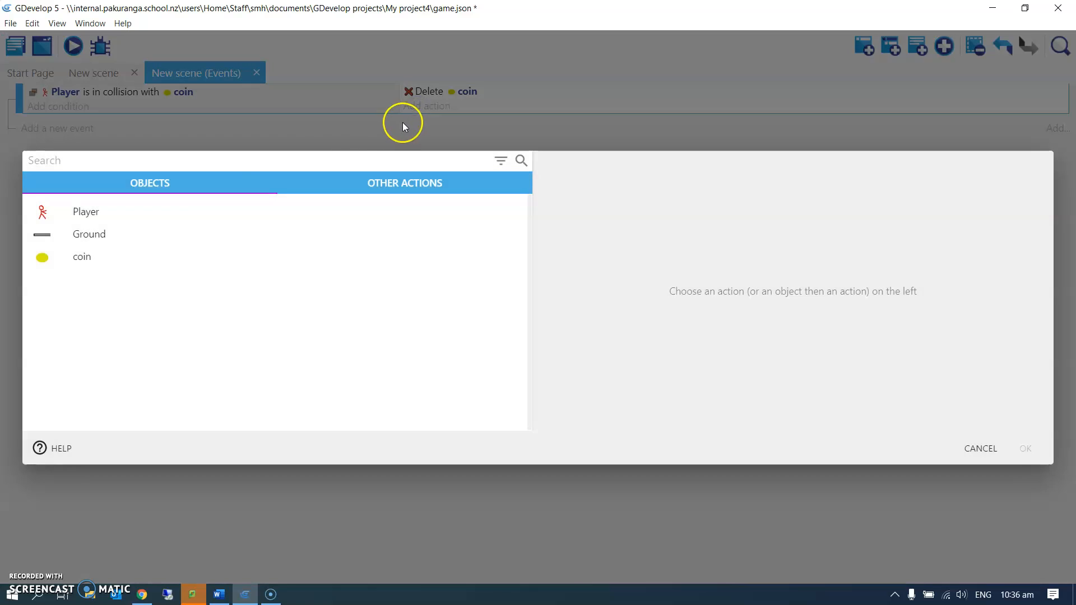
Add a scene variable action that adds 1 to coinCount
{"action": "left_click", "coordinate": [404, 183]}
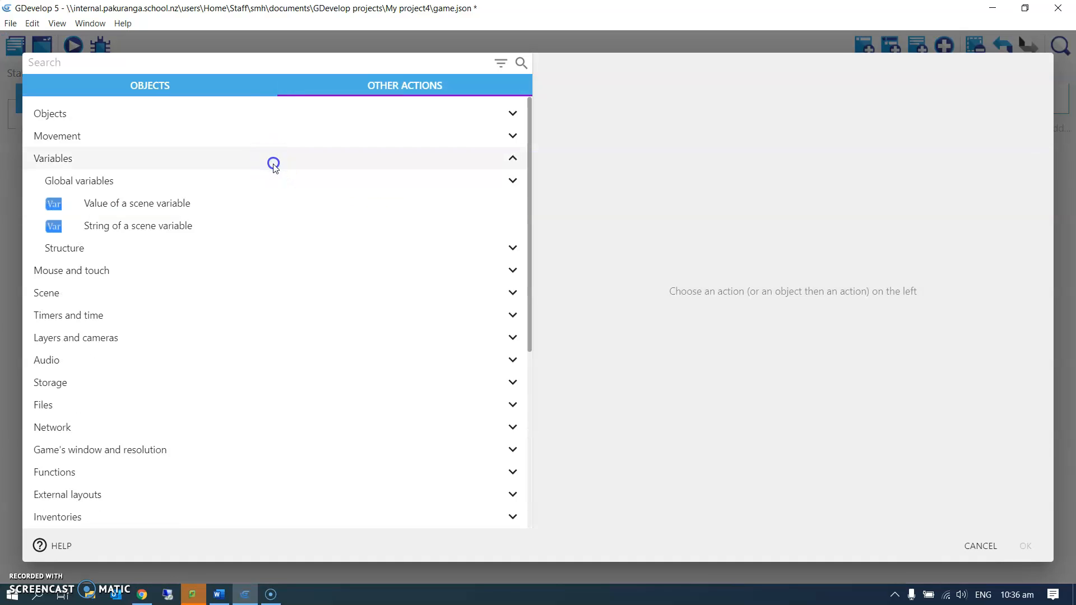
{"action": "mouse_move", "coordinate": [136, 203]}
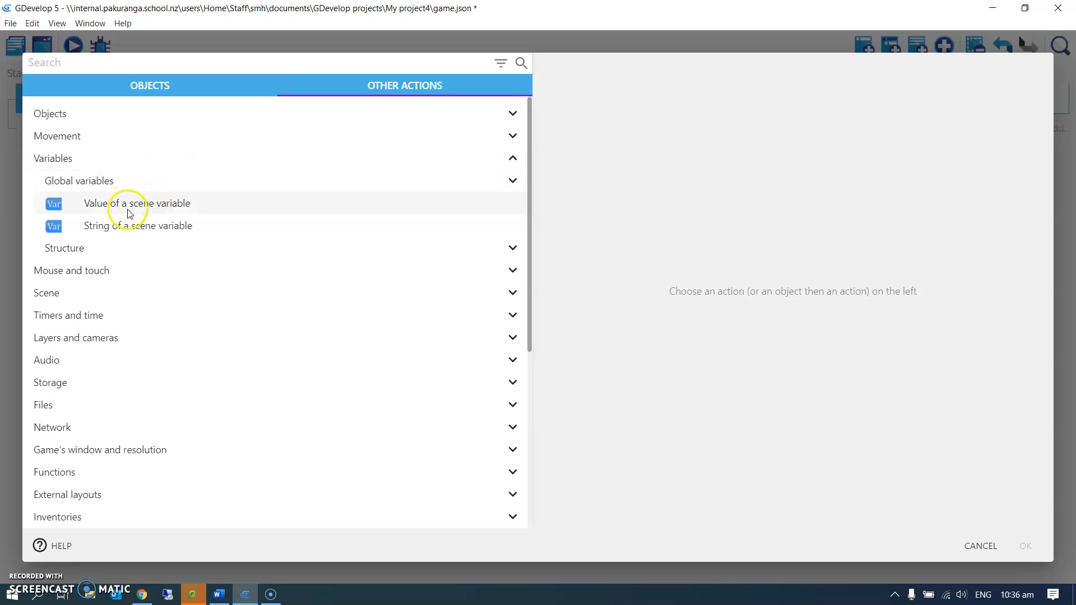
{"action": "left_click", "coordinate": [137, 203]}
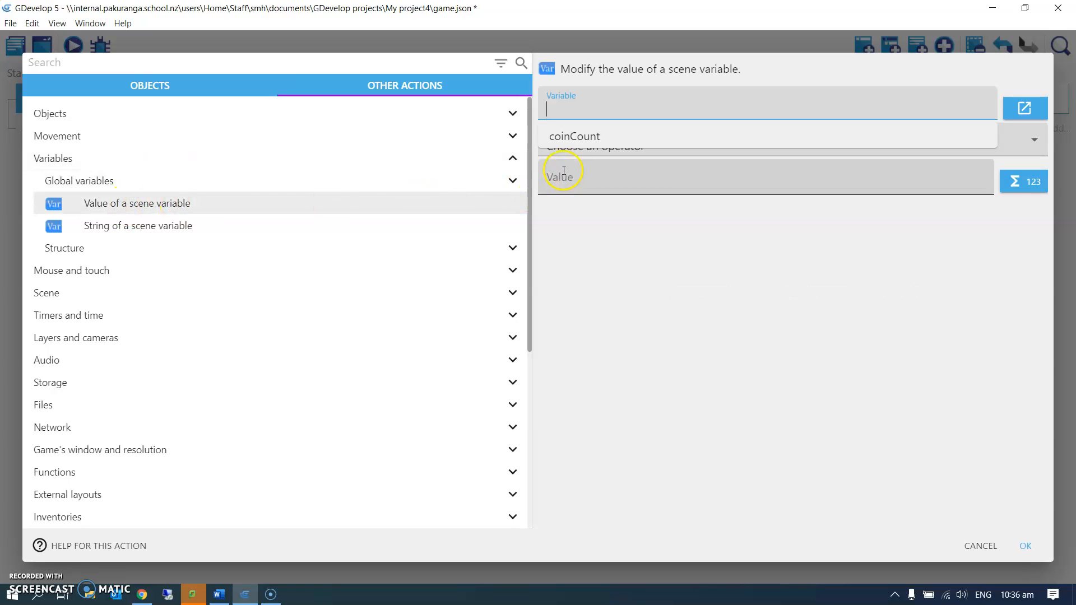
{"action": "left_click", "coordinate": [574, 136]}
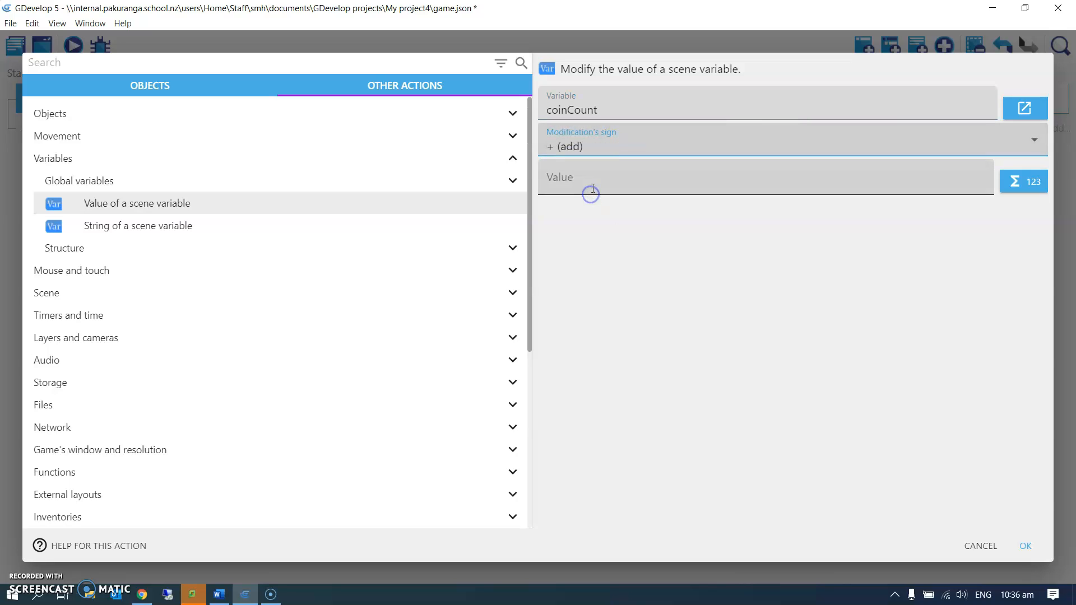
{"action": "type", "text": "1"}
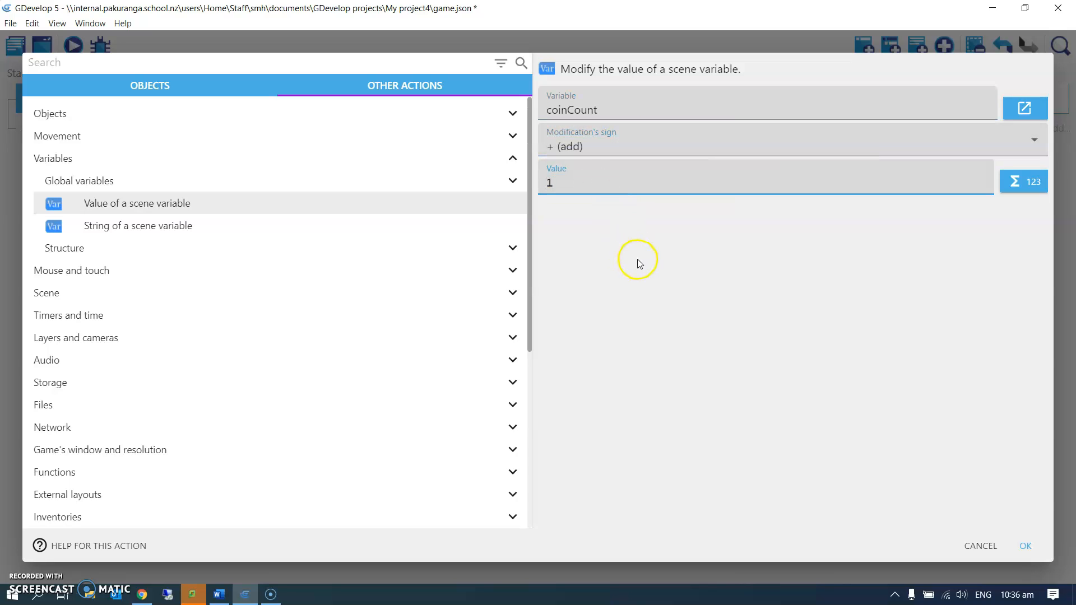
{"action": "left_click", "coordinate": [1024, 545]}
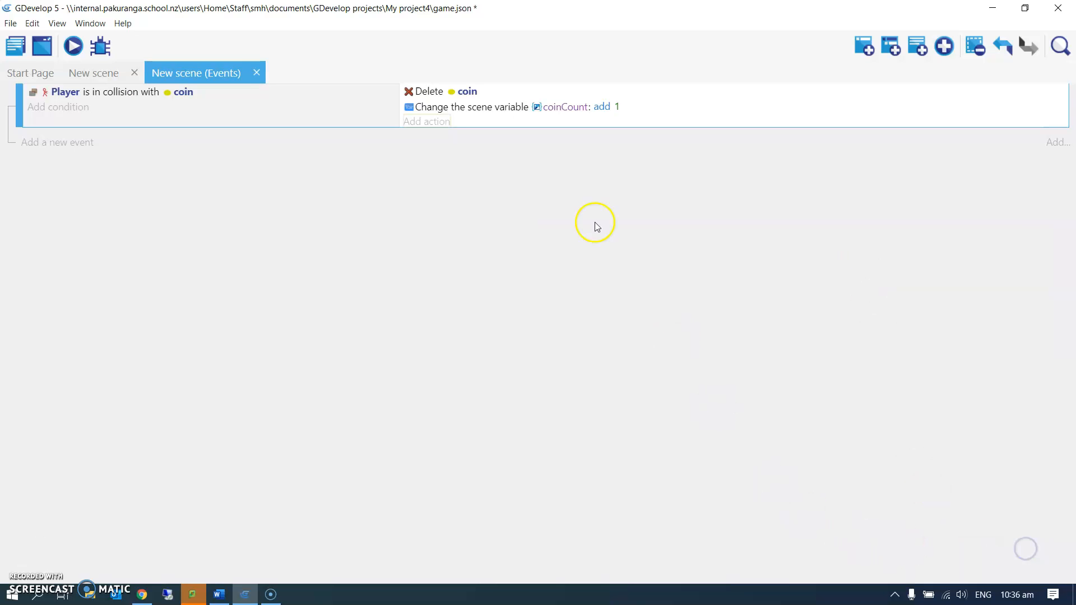
Preview the game, close it, and start inserting a new object in the scene
{"action": "left_click", "coordinate": [72, 46]}
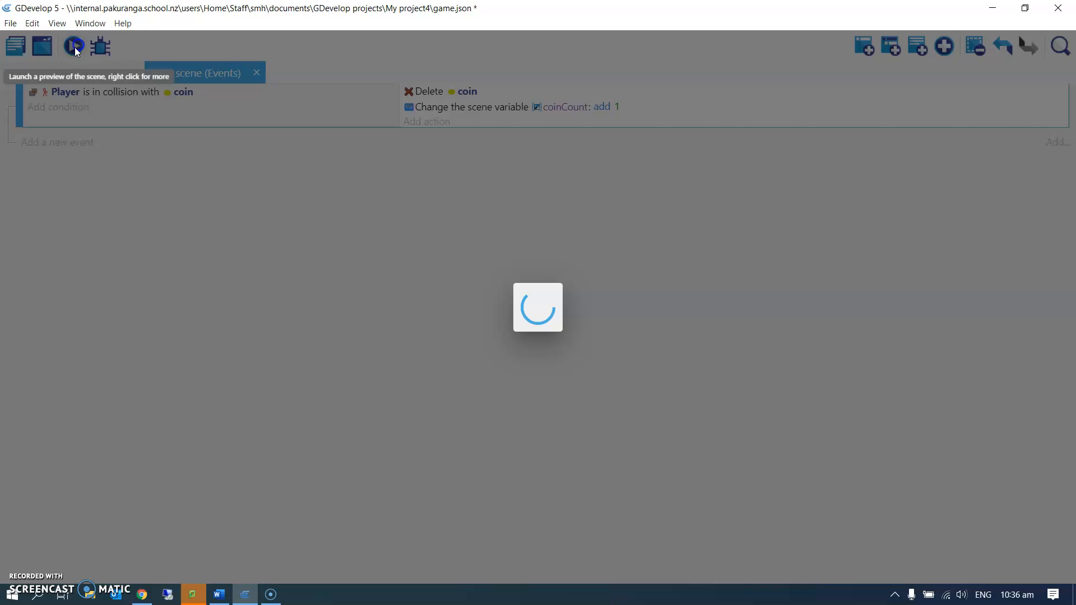
{"action": "left_click", "coordinate": [74, 46]}
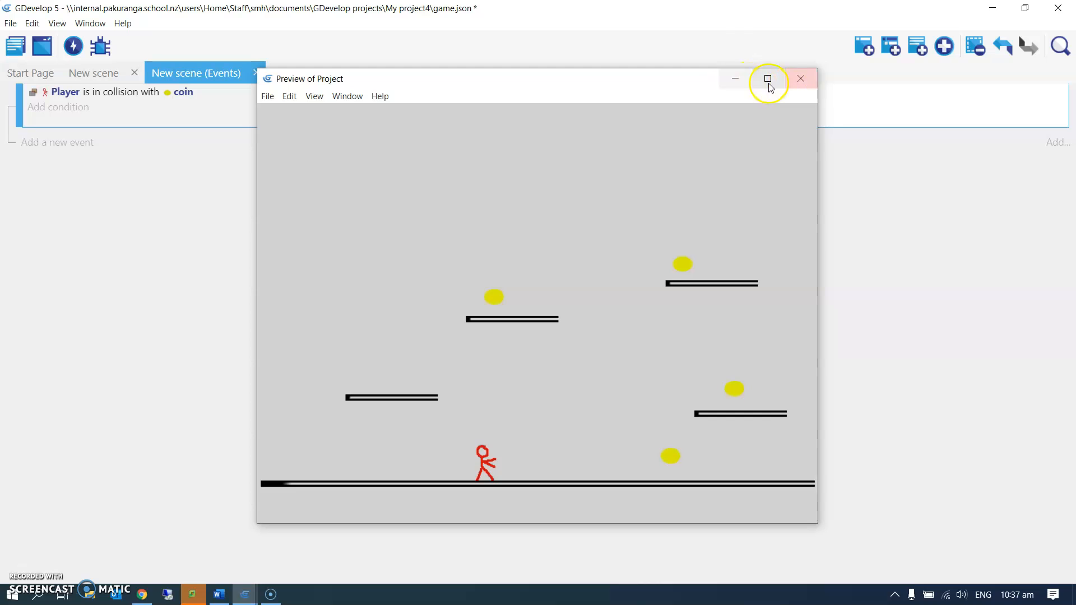
{"action": "left_click", "coordinate": [800, 79]}
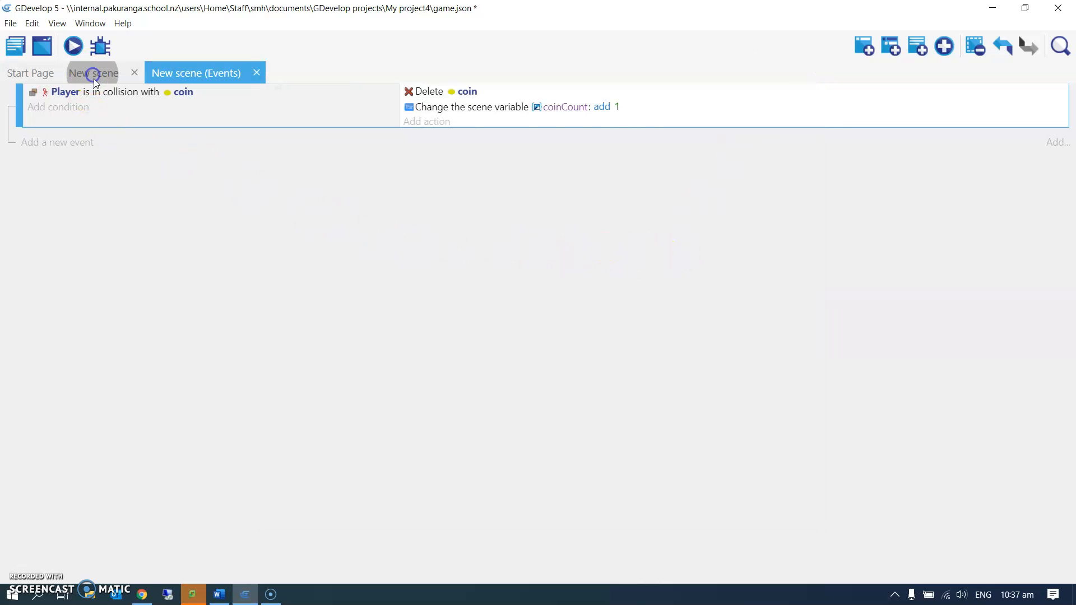
{"action": "left_click", "coordinate": [92, 73]}
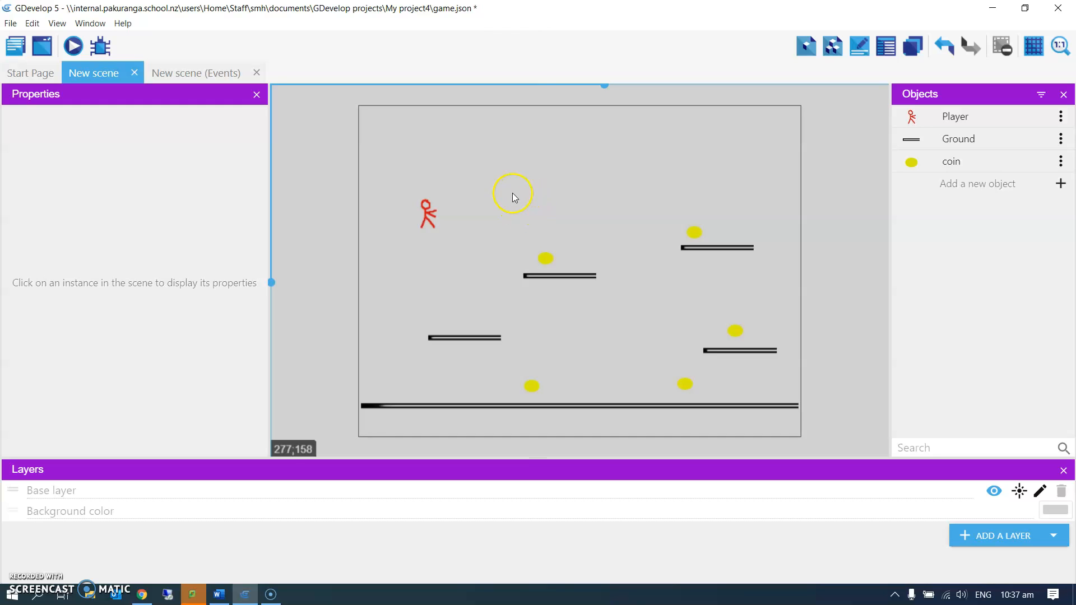
{"action": "mouse_move", "coordinate": [400, 144]}
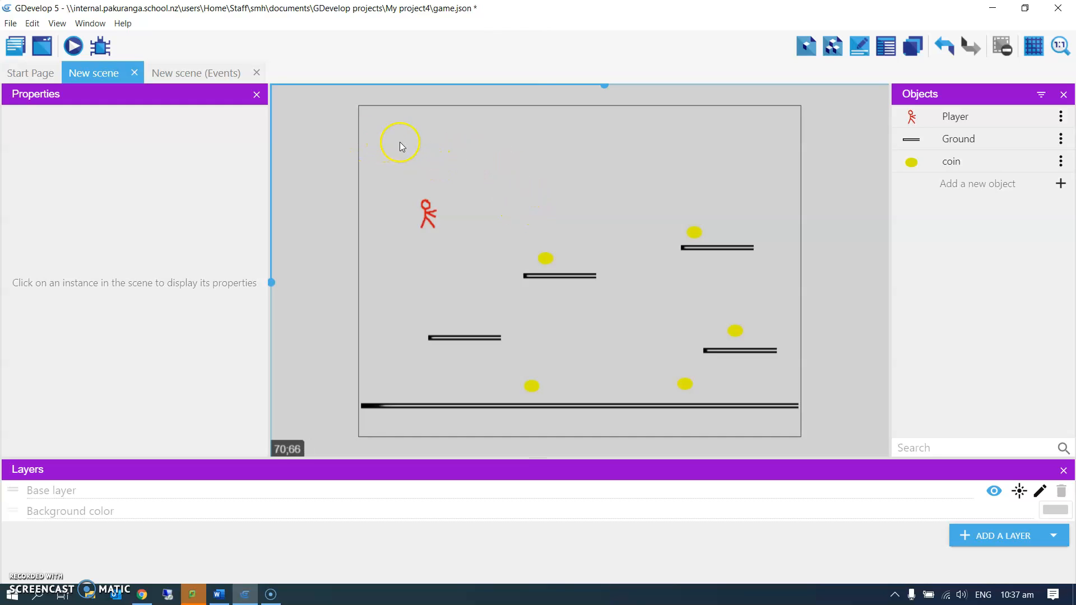
{"action": "left_click", "coordinate": [1060, 183]}
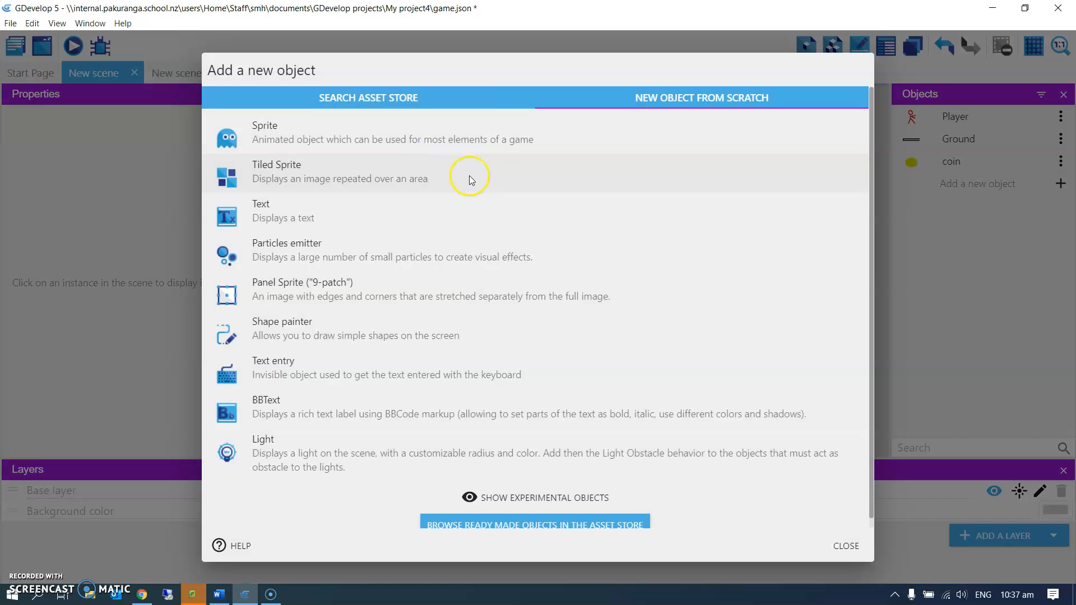
Create a text object named coinDisplay with initial text 0
{"action": "left_click", "coordinate": [282, 210]}
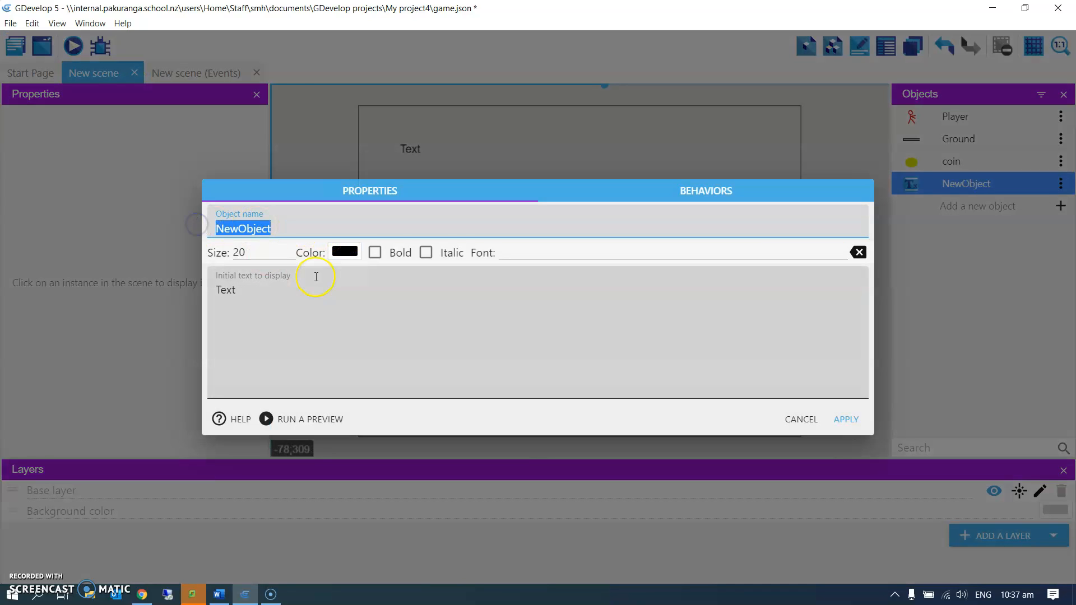
{"action": "type", "text": "coin"}
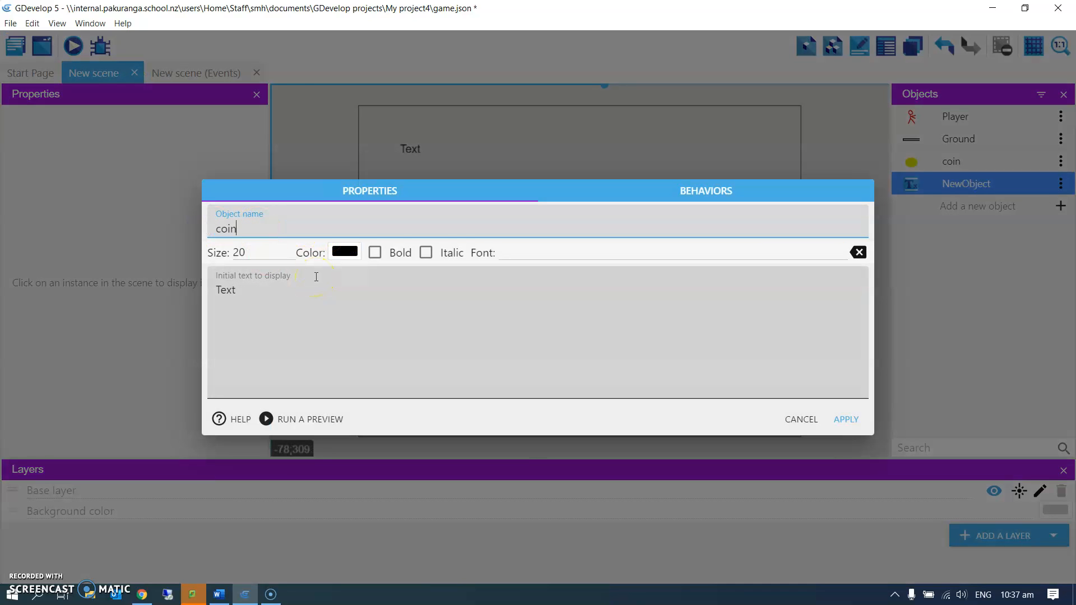
{"action": "type", "text": "Display"}
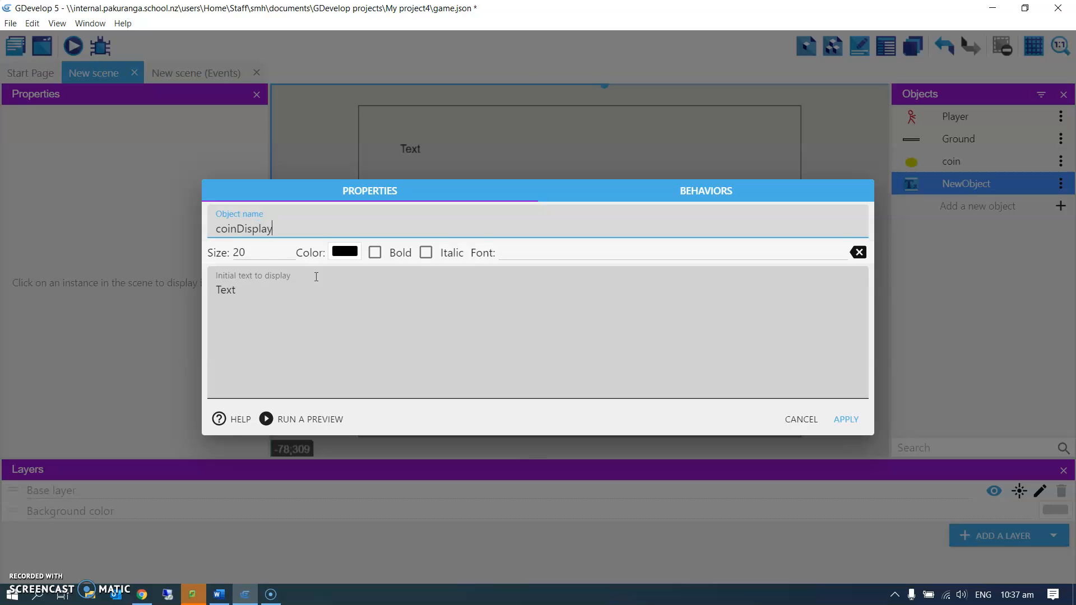
{"action": "double_click", "coordinate": [225, 290]}
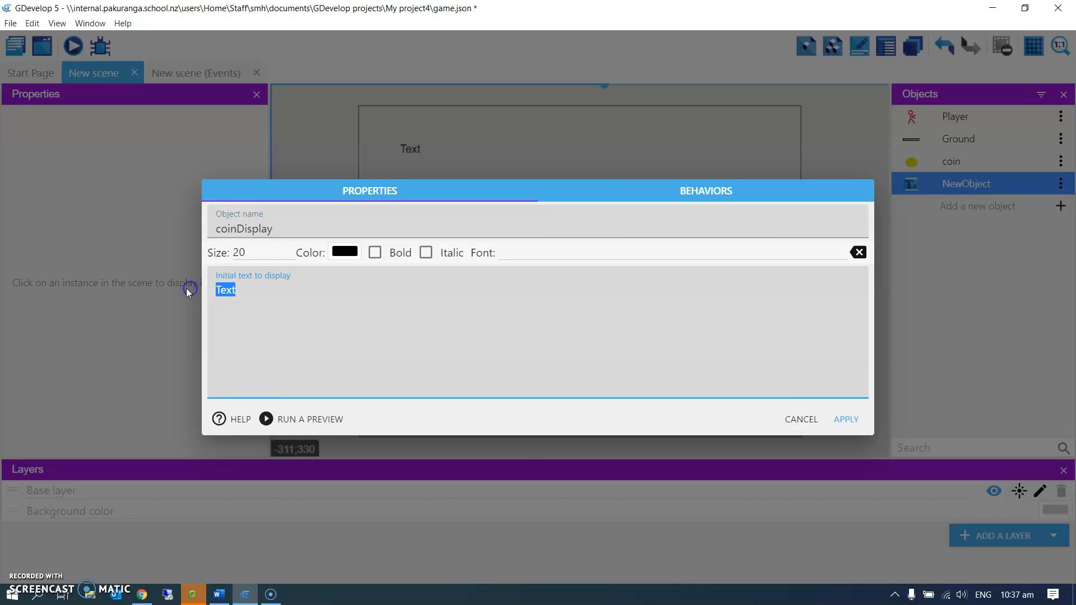
{"action": "type", "text": "0"}
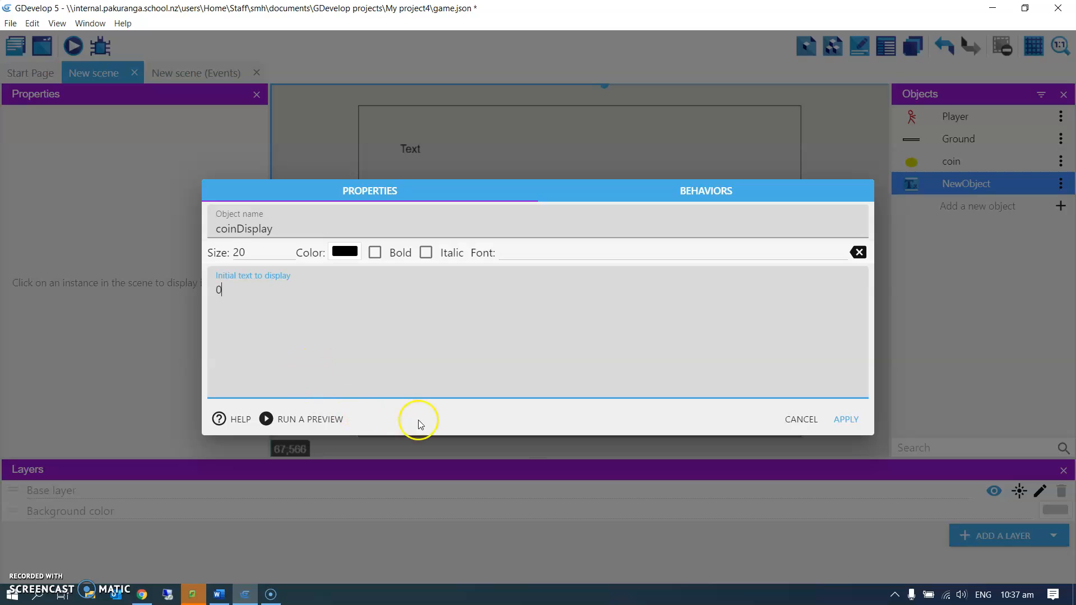
{"action": "mouse_move", "coordinate": [850, 419]}
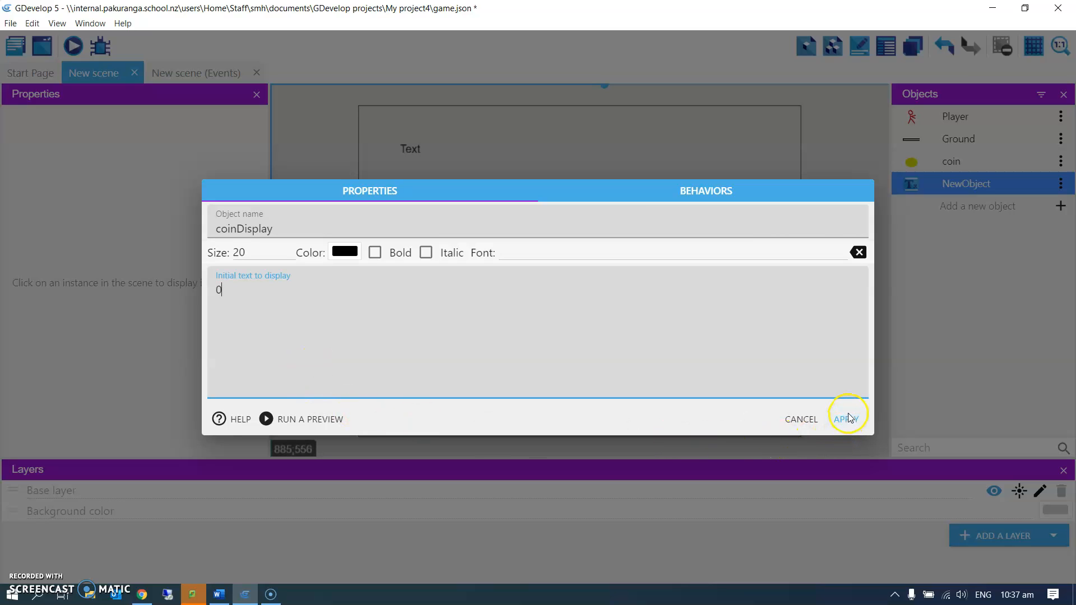
{"action": "left_click", "coordinate": [845, 420]}
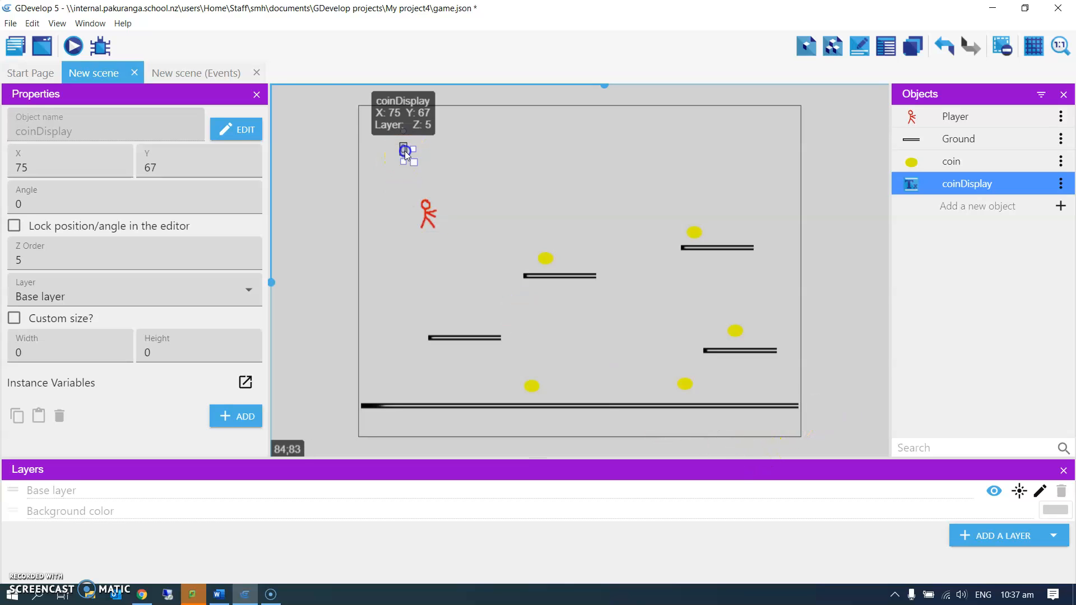
Drag coinDisplay to the scene's top-left corner and return to the events sheet
{"action": "left_click_drag", "start_coordinate": [404, 152], "coordinate": [373, 123]}
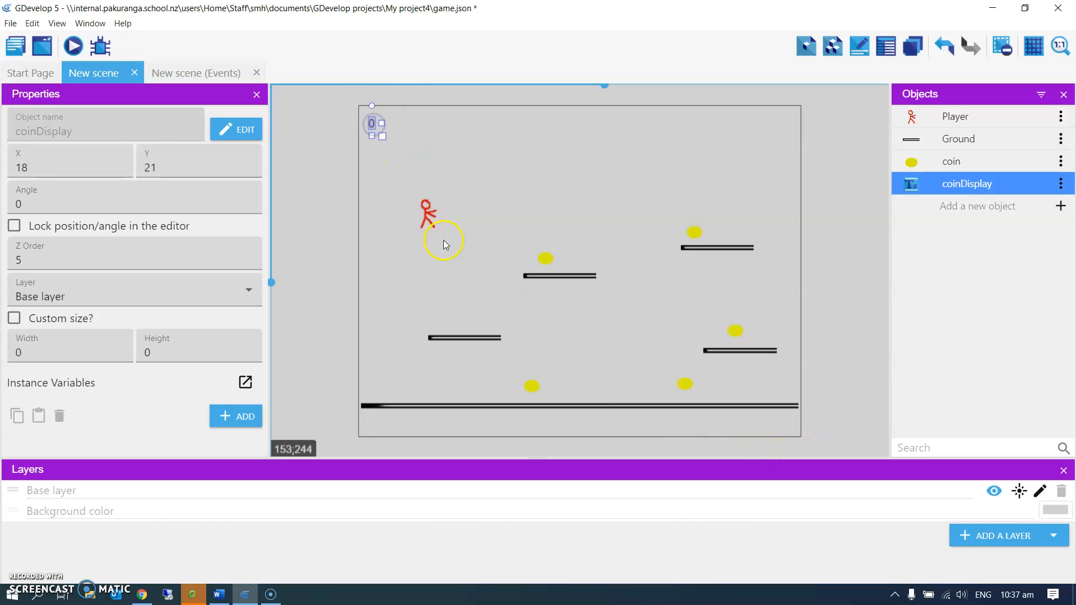
{"action": "mouse_move", "coordinate": [490, 198]}
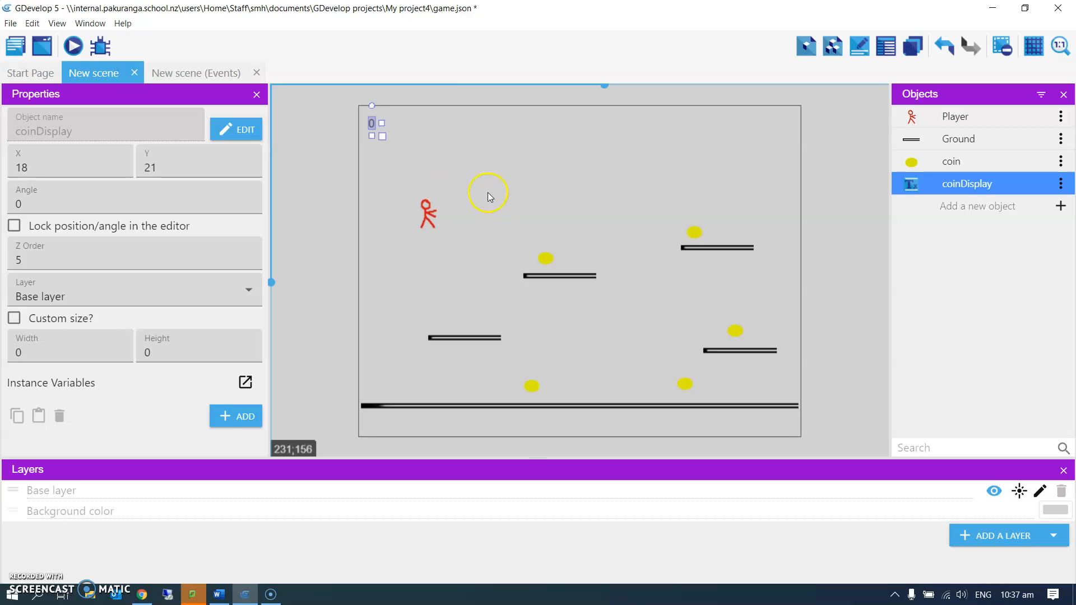
{"action": "mouse_move", "coordinate": [367, 153]}
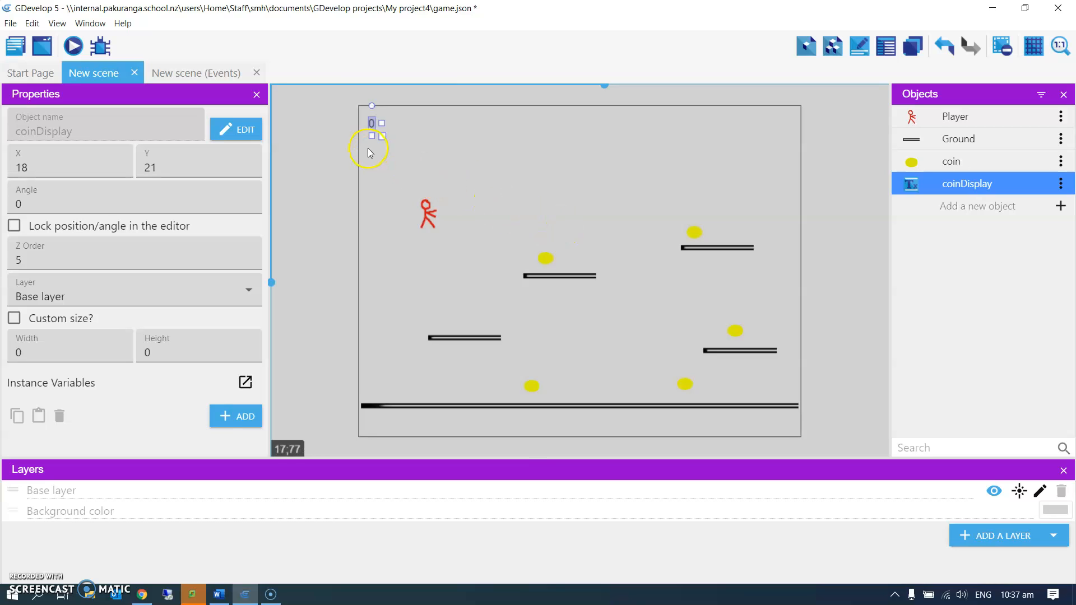
{"action": "left_click", "coordinate": [196, 73]}
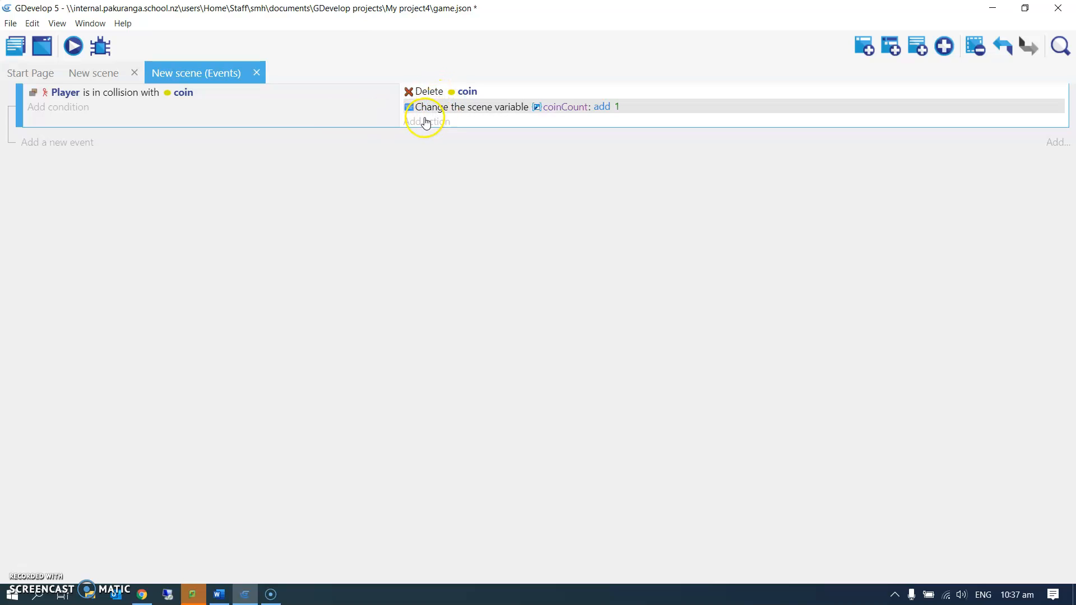
{"action": "mouse_move", "coordinate": [415, 110]}
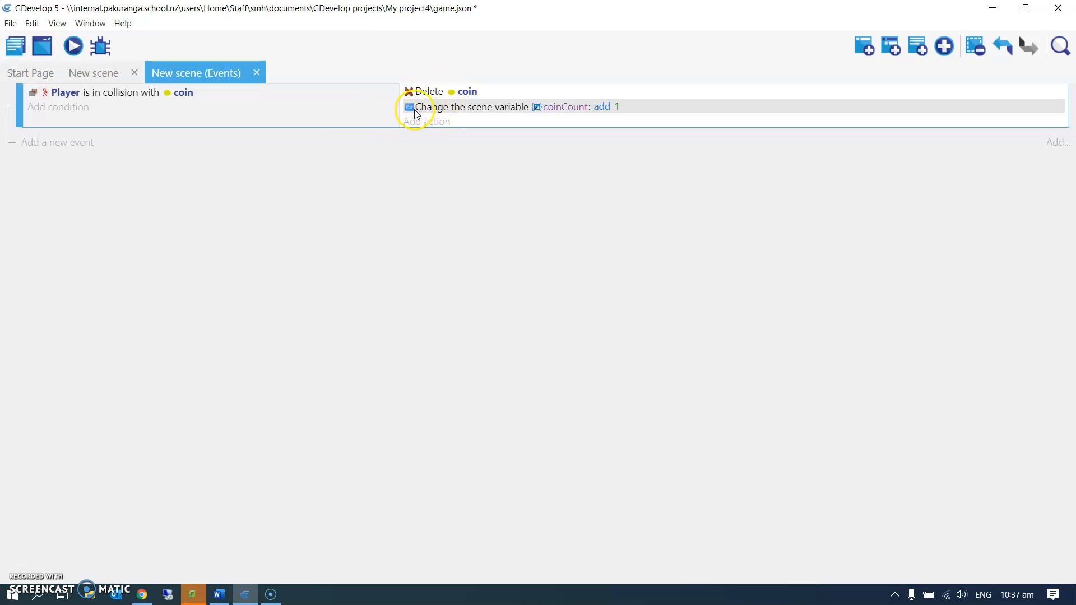
{"action": "mouse_move", "coordinate": [565, 107]}
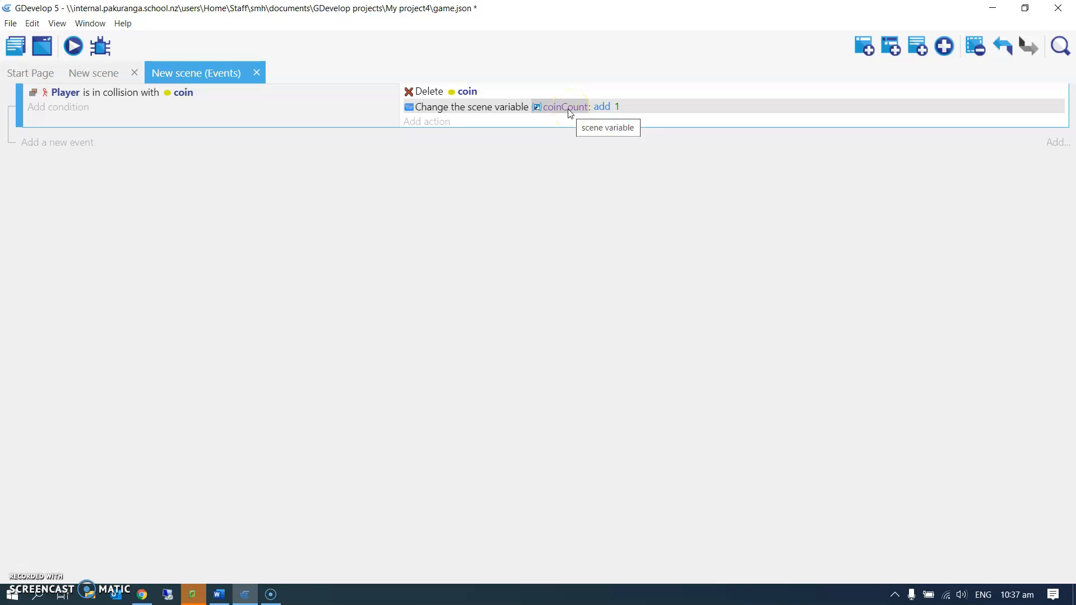
Add another action under the Player-coin collision event
{"action": "left_click", "coordinate": [426, 122]}
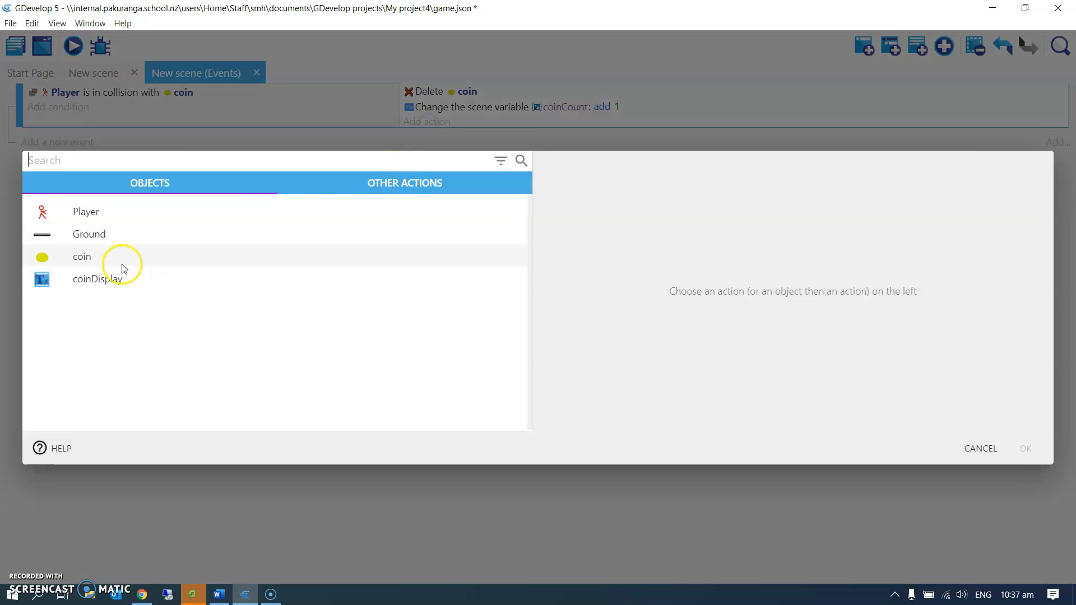
Set up a Modify-the-text action on coinDisplay using = and an unquoted coinCount value
{"action": "left_click", "coordinate": [97, 279]}
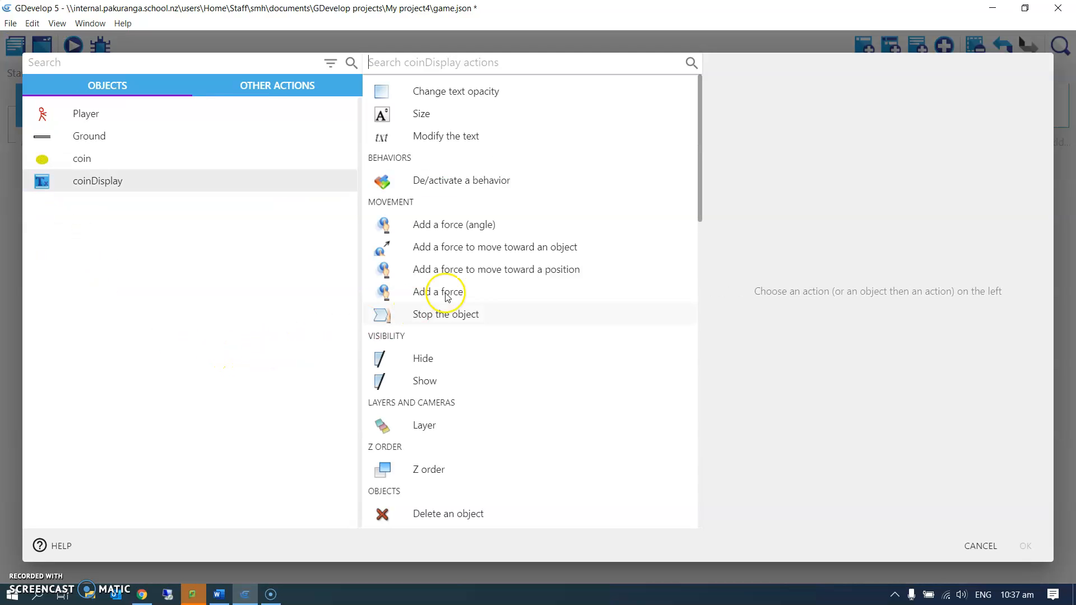
{"action": "left_click", "coordinate": [445, 136]}
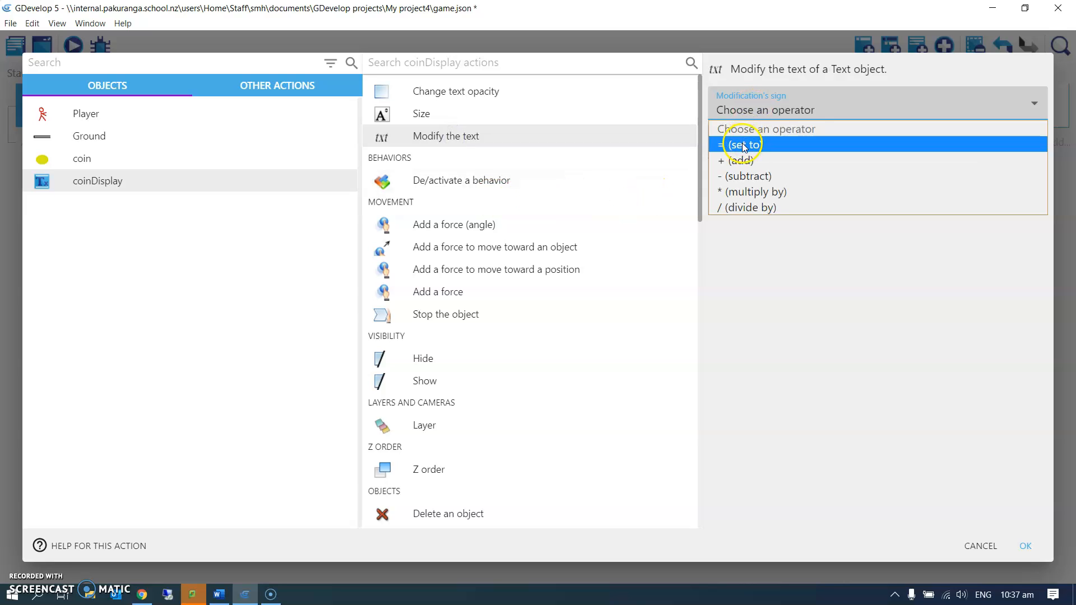
{"action": "left_click", "coordinate": [744, 145]}
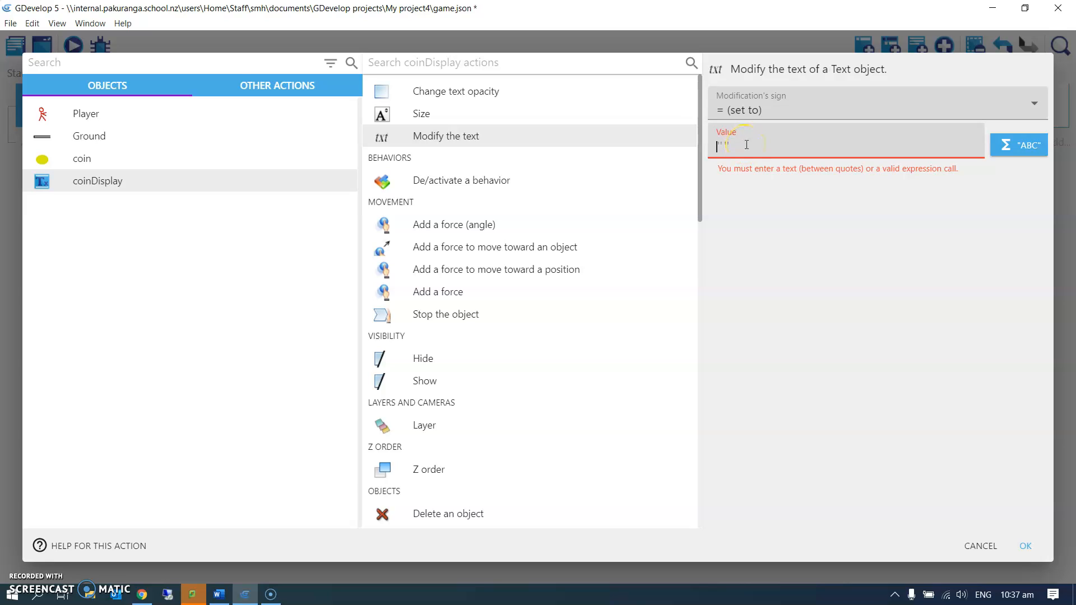
{"action": "type", "text": "coinCoint"}
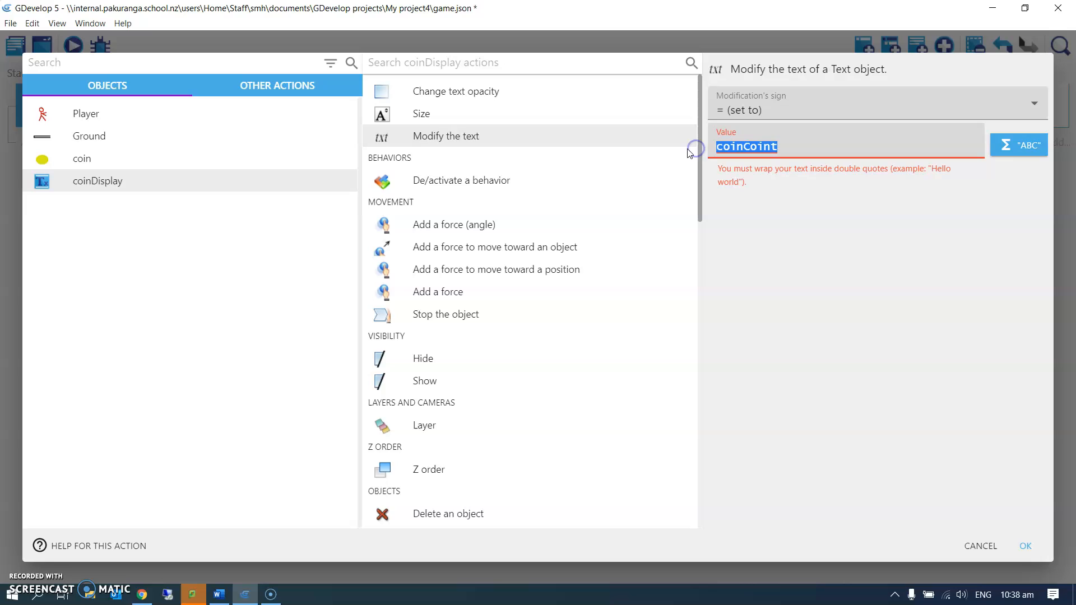
Enter VariableString(coinCount) as coinDisplay's text value in the collision action, then launch a scene preview
{"action": "type", "text": "va"}
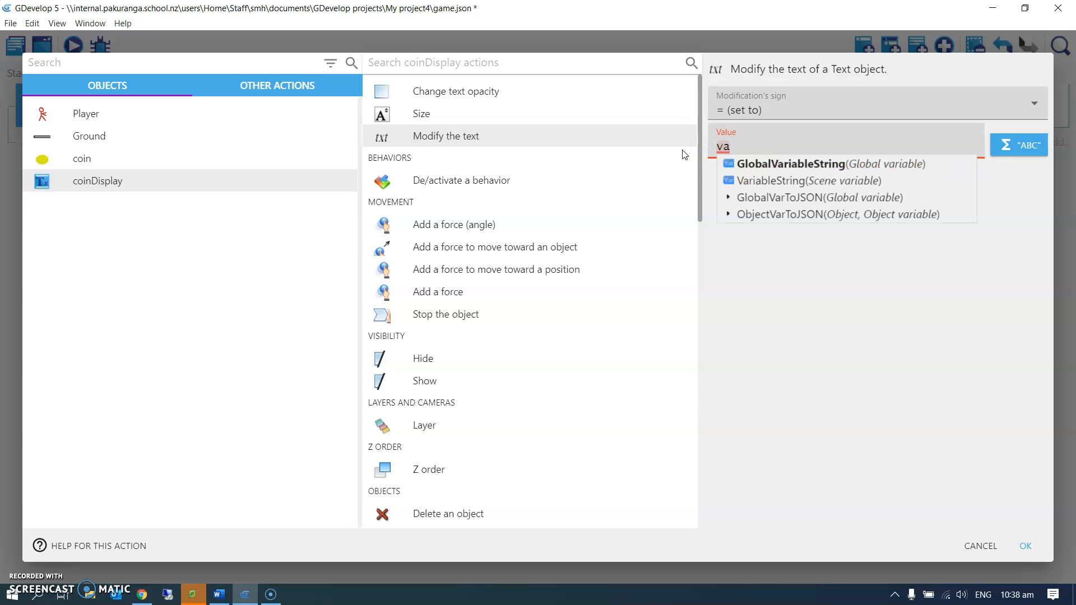
{"action": "mouse_move", "coordinate": [793, 181]}
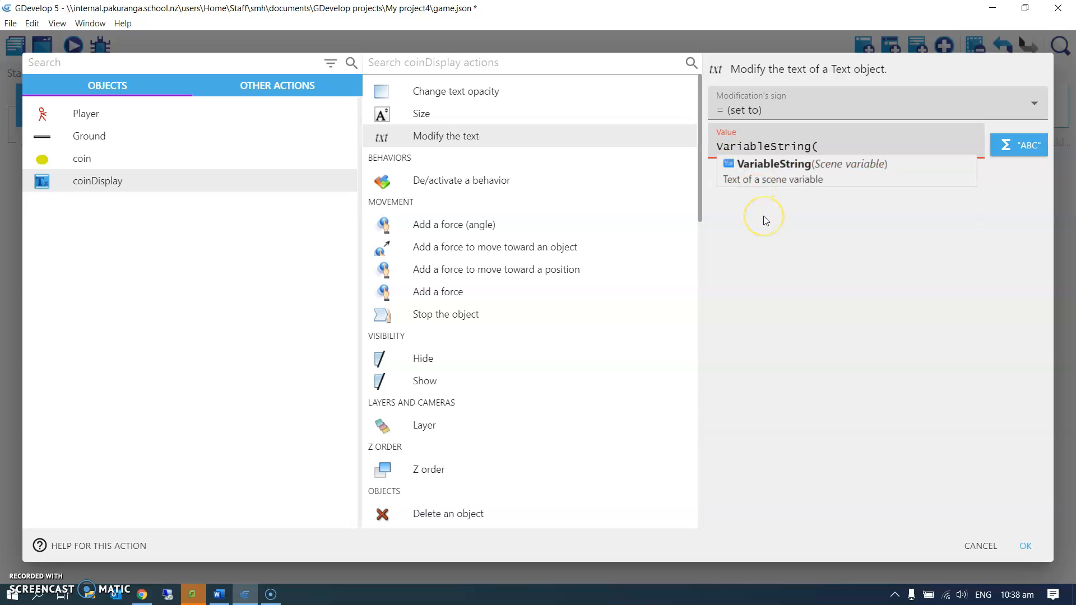
{"action": "type", "text": "coi"}
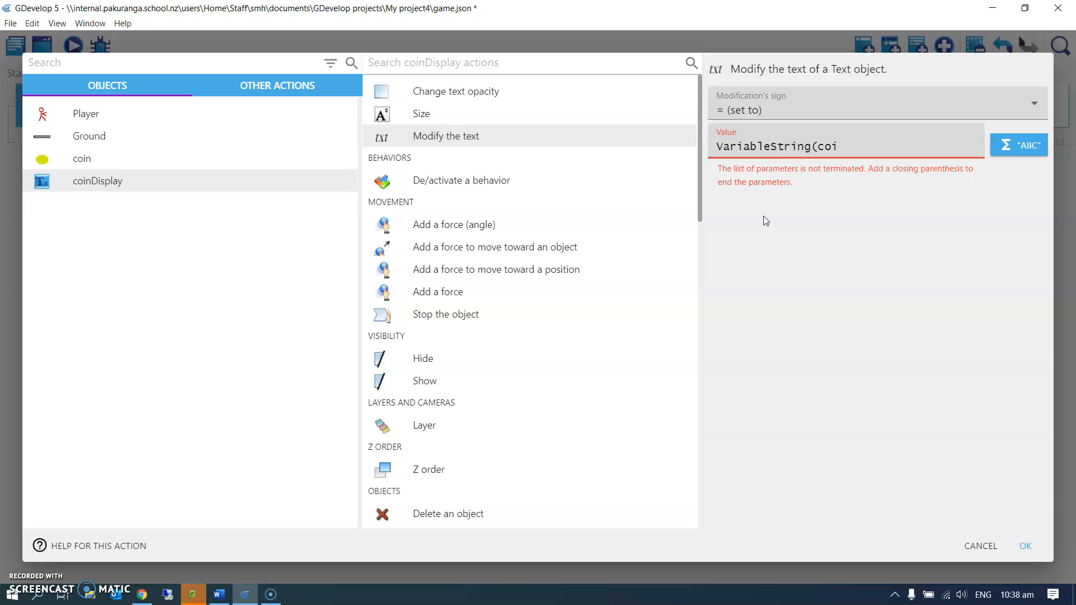
{"action": "type", "text": "nCou"}
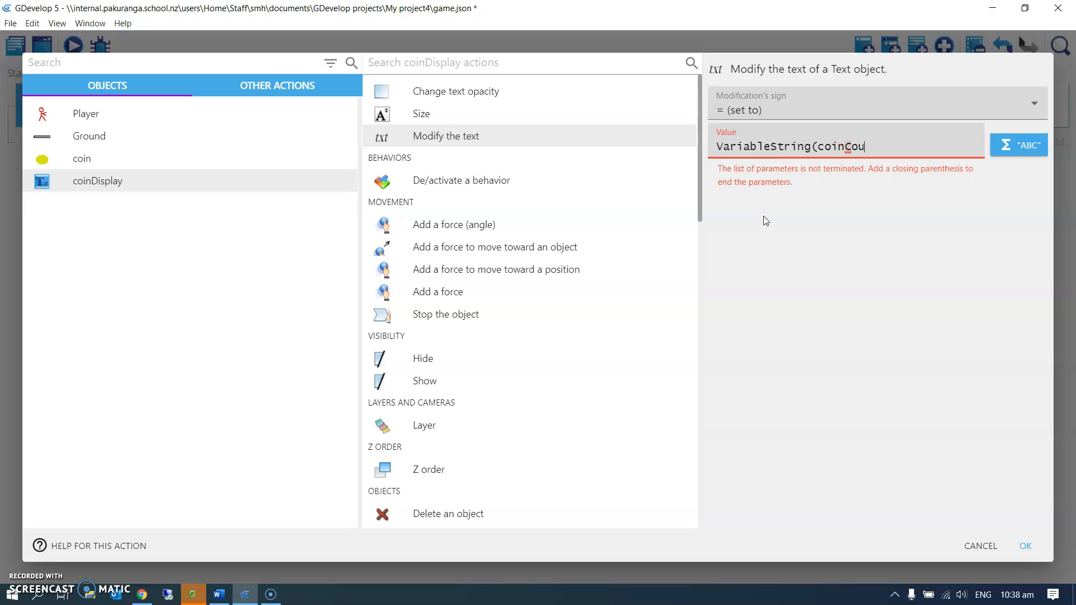
{"action": "type", "text": "nt)"}
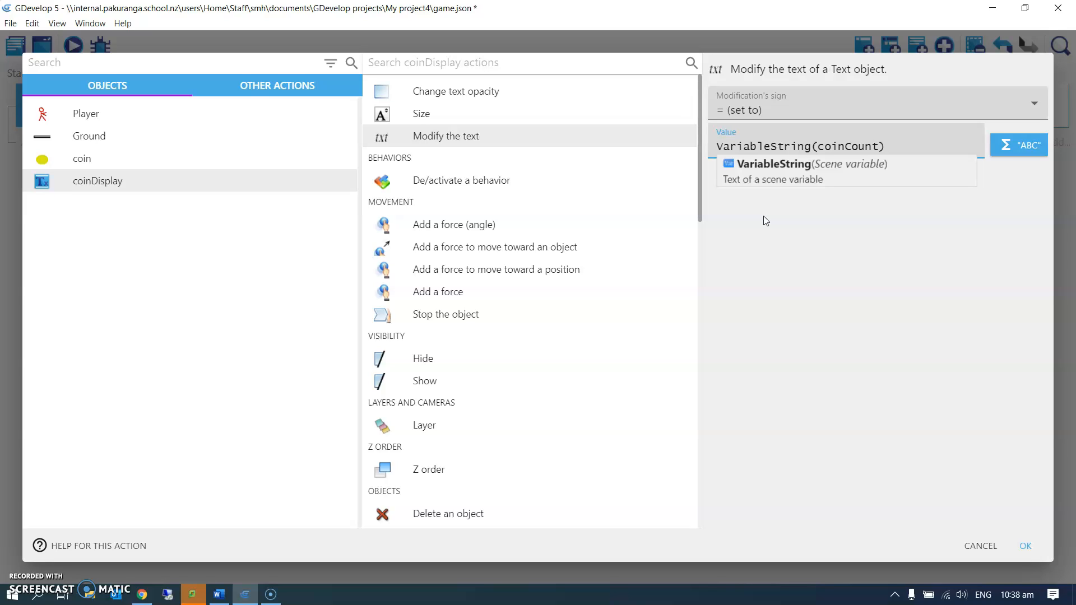
{"action": "mouse_move", "coordinate": [772, 218]}
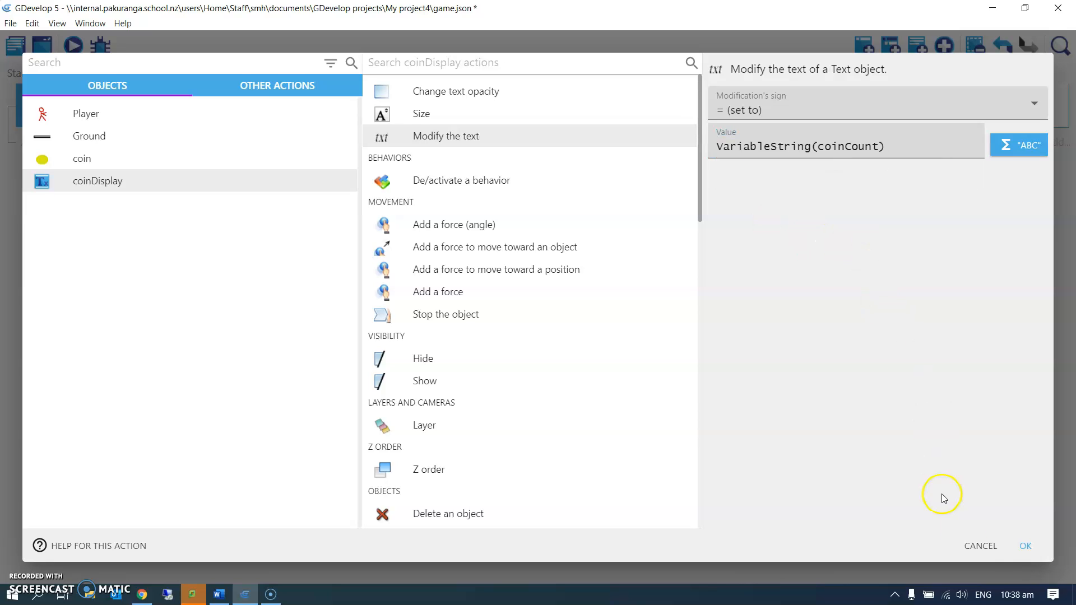
{"action": "left_click", "coordinate": [1024, 546]}
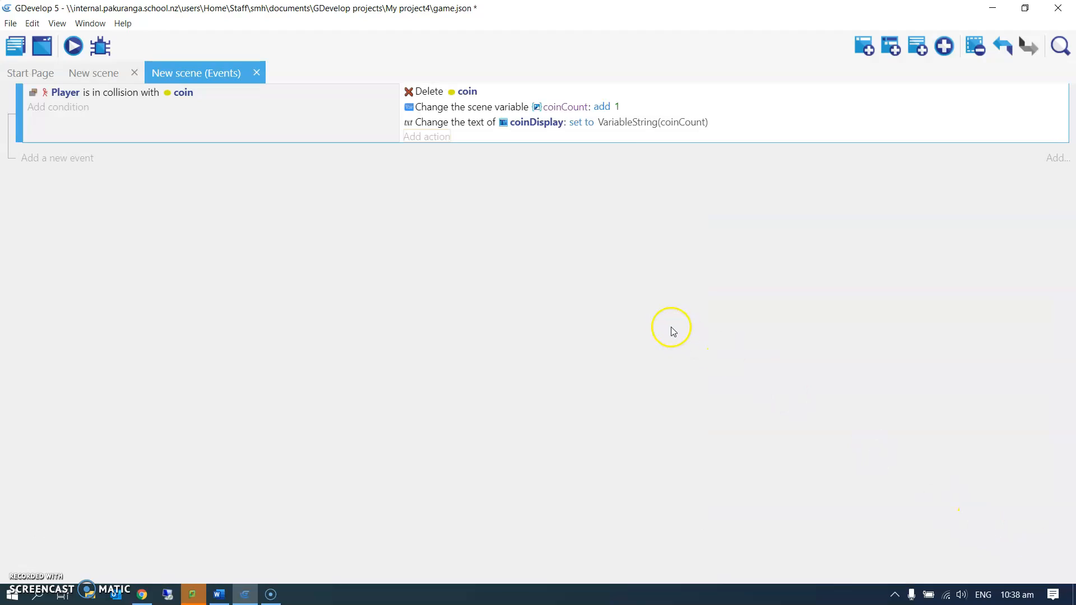
{"action": "left_click", "coordinate": [73, 46]}
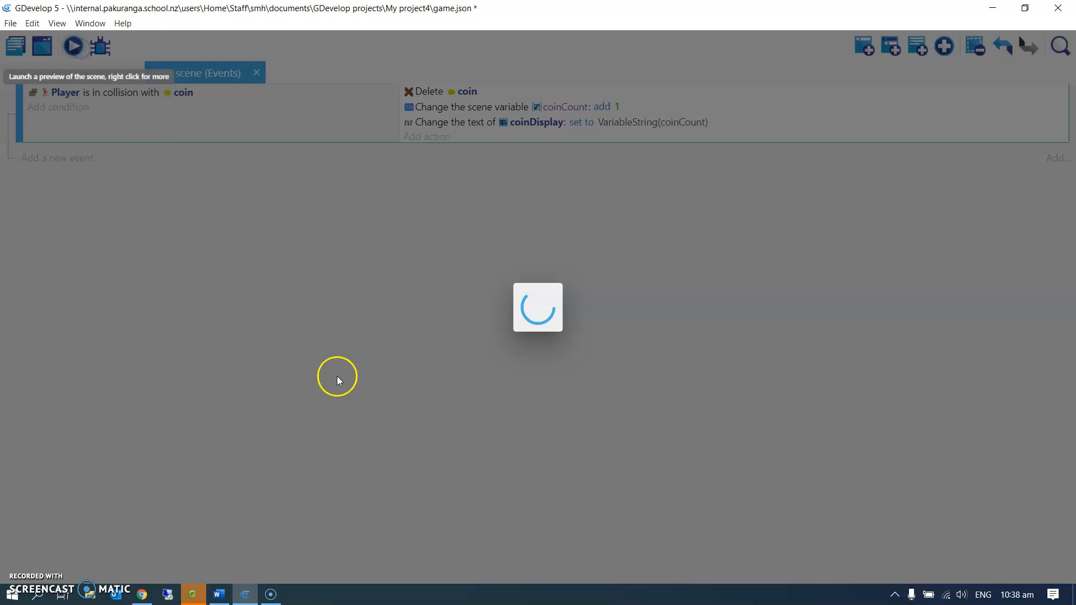
{"action": "left_click", "coordinate": [73, 46]}
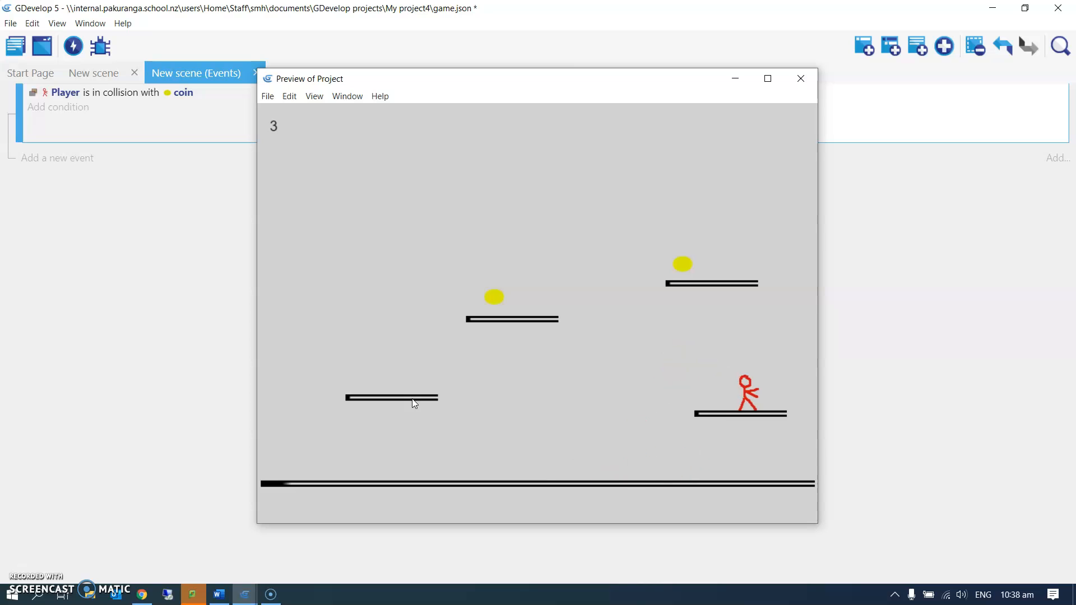
{"action": "mouse_move", "coordinate": [775, 145]}
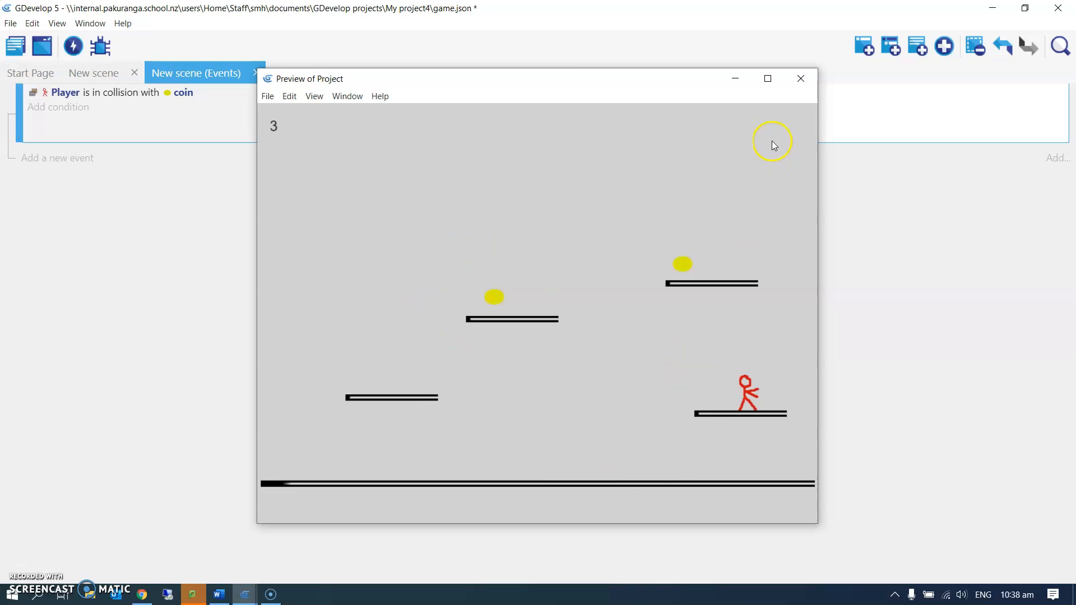
{"action": "mouse_move", "coordinate": [719, 180]}
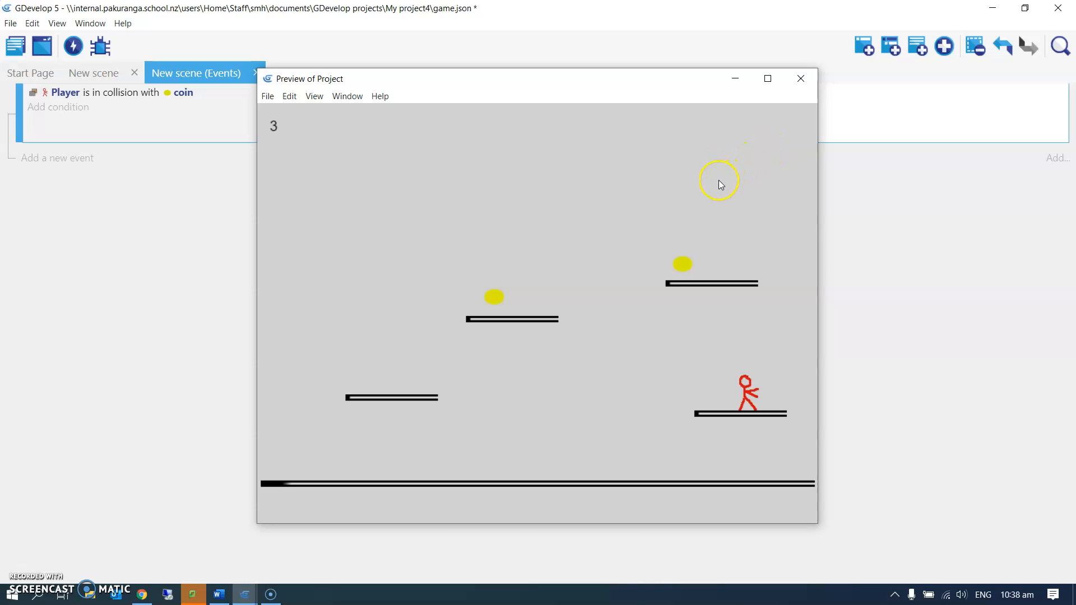
{"action": "mouse_move", "coordinate": [479, 310]}
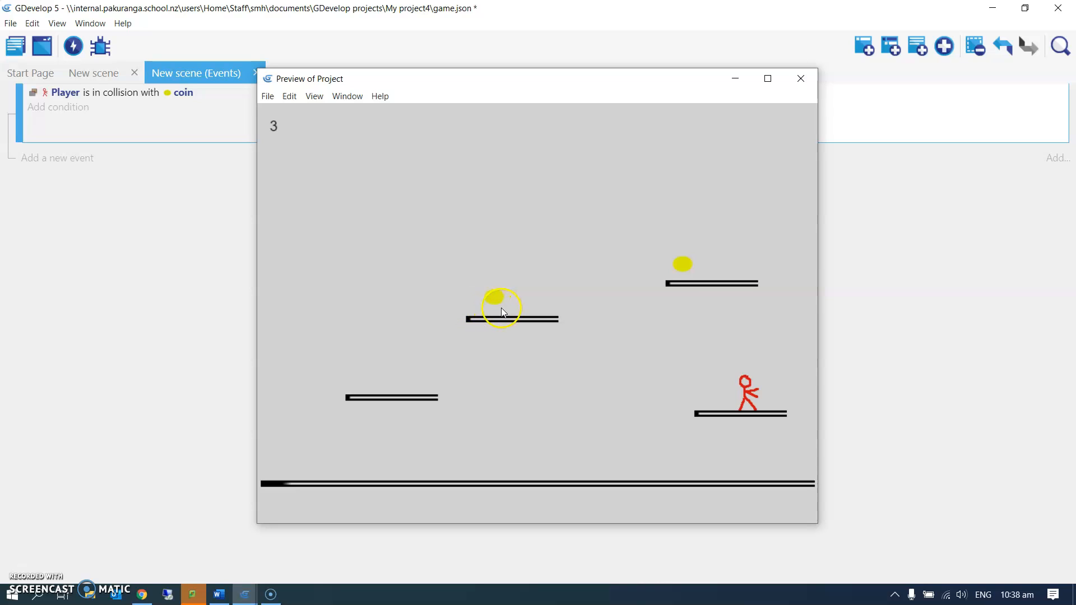
{"action": "mouse_move", "coordinate": [95, 495]}
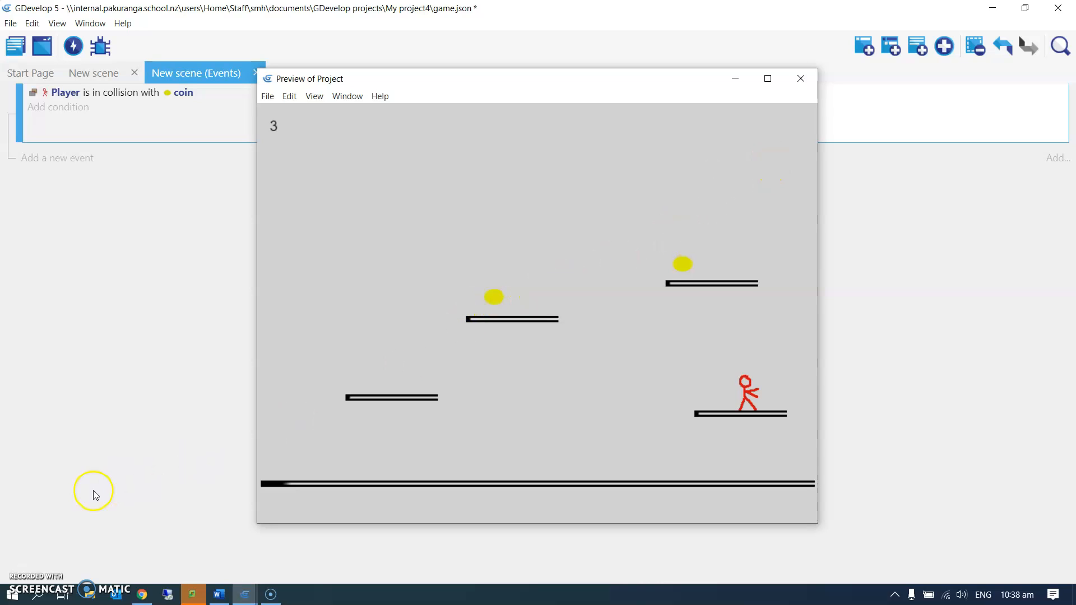